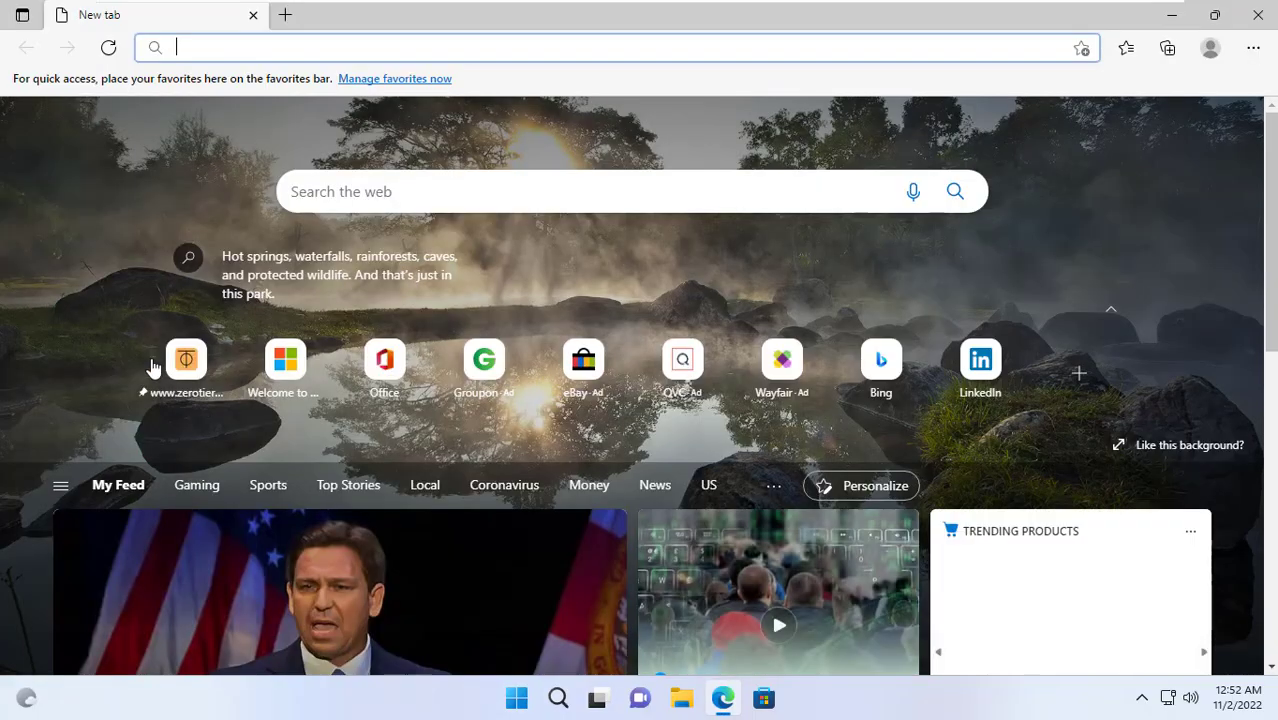
# Sign up for a ZeroTier account on zerotier.com and open the verification email
pyautogui.click(186, 360)
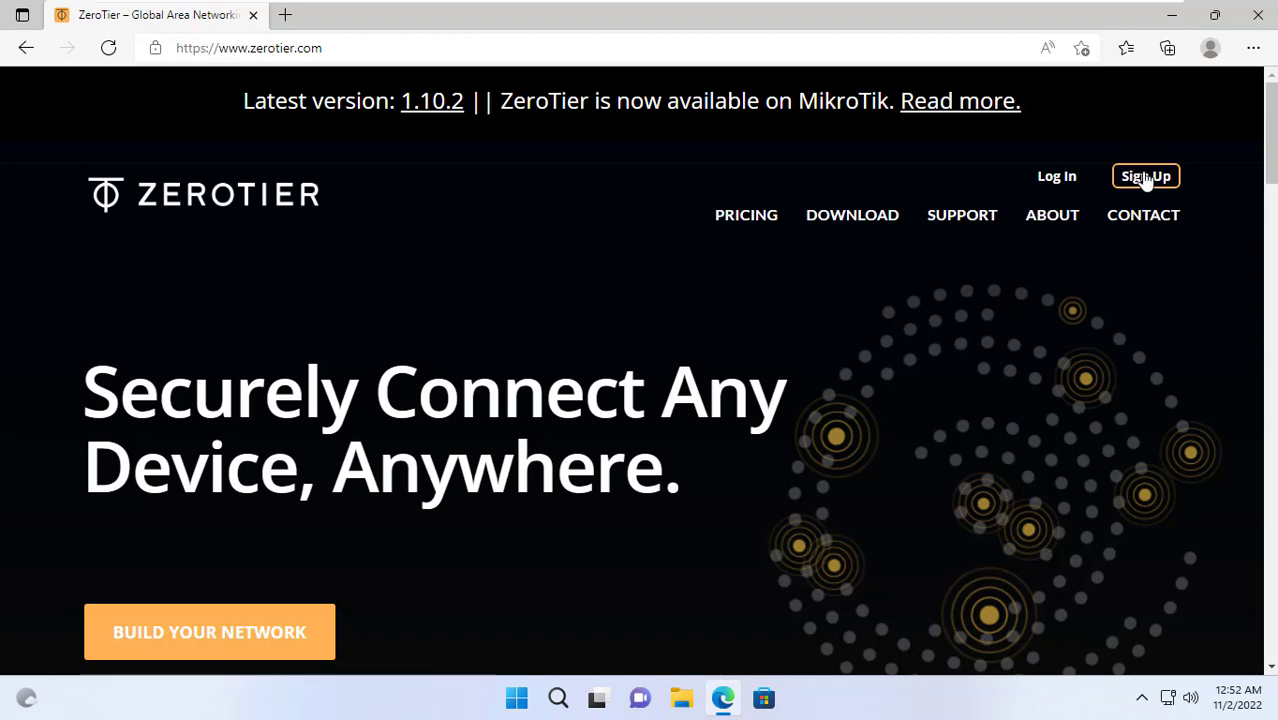
pyautogui.click(1146, 176)
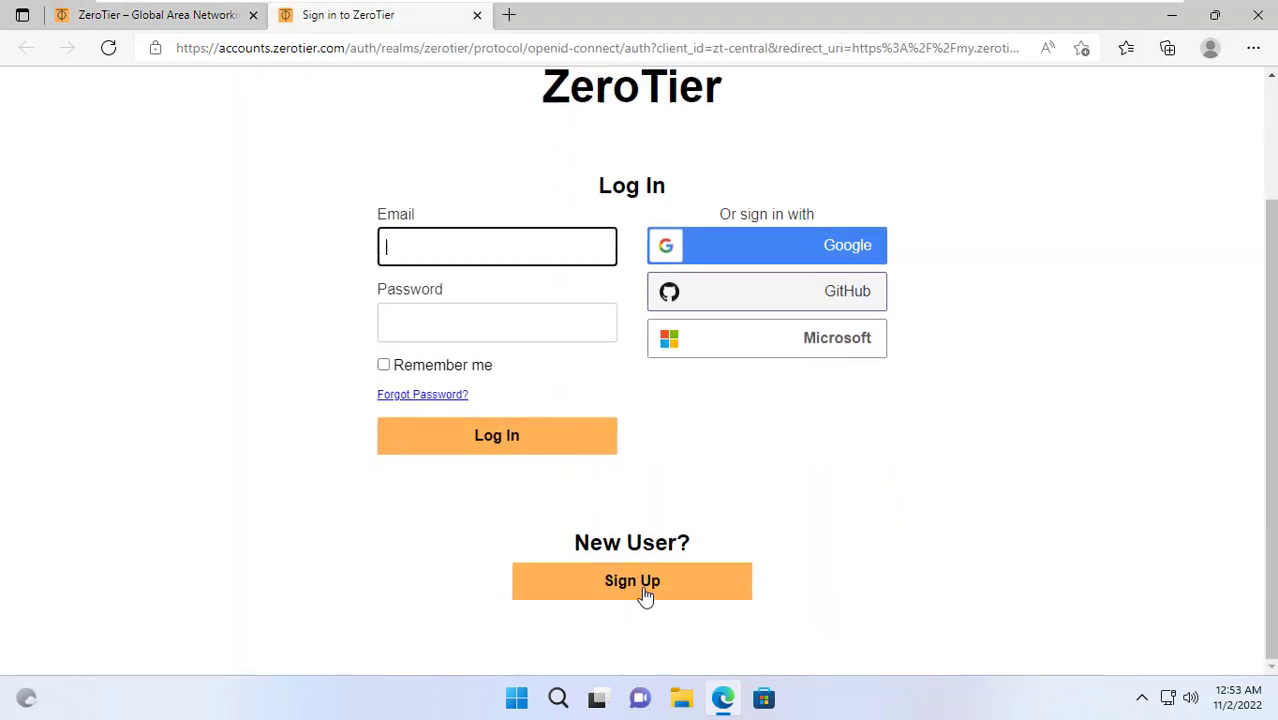
pyautogui.click(632, 581)
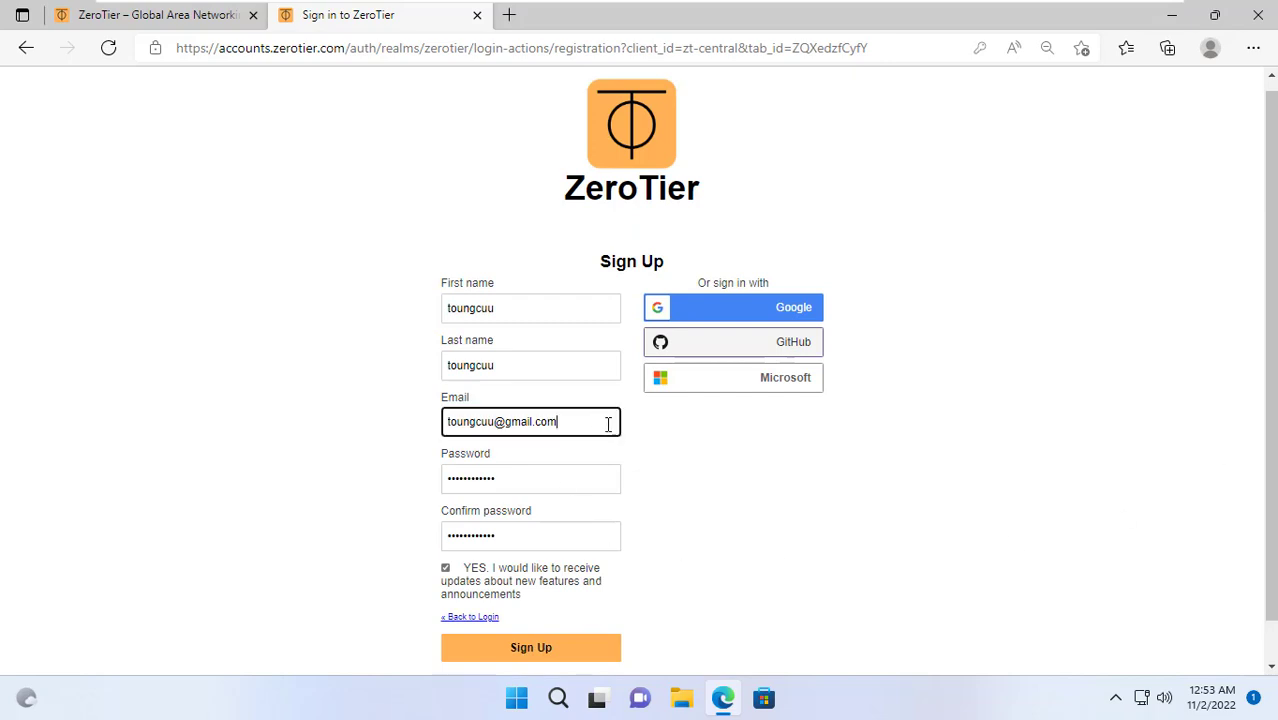
pyautogui.click(530, 536)
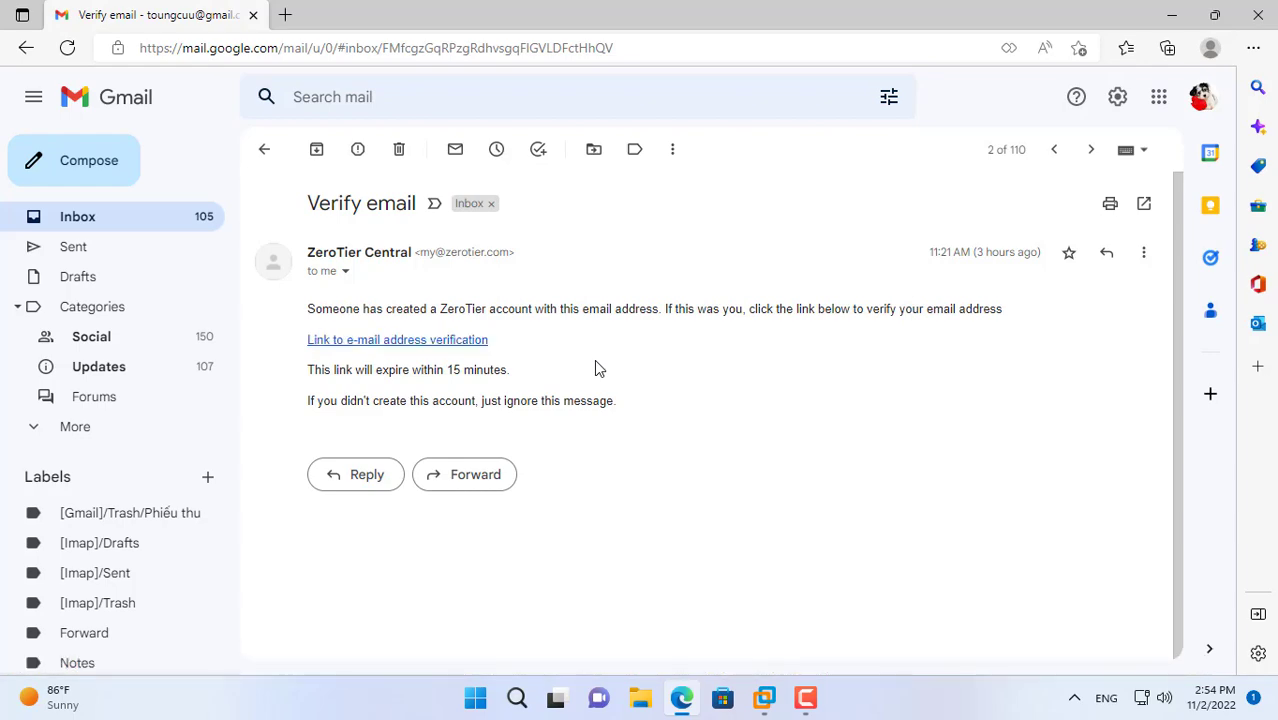
# Log into ZeroTier Central with email and password, then create network gloomy_christensen
pyautogui.click(397, 339)
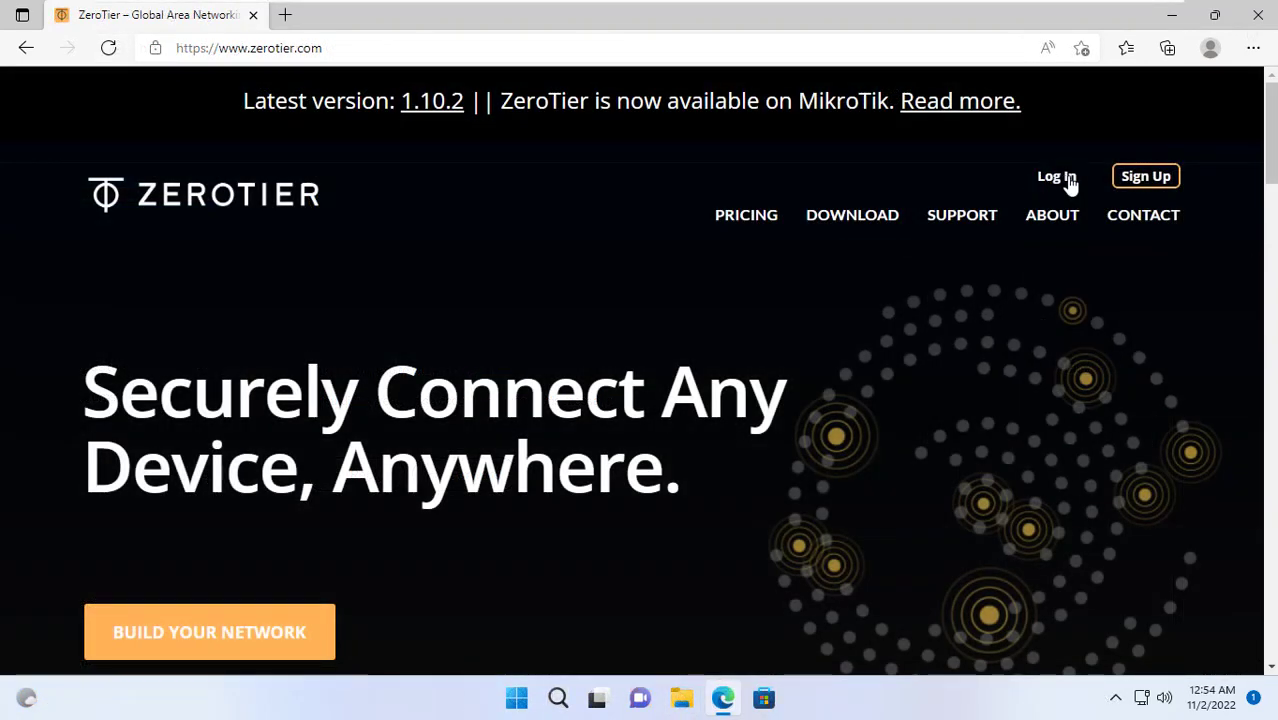
pyautogui.click(1056, 176)
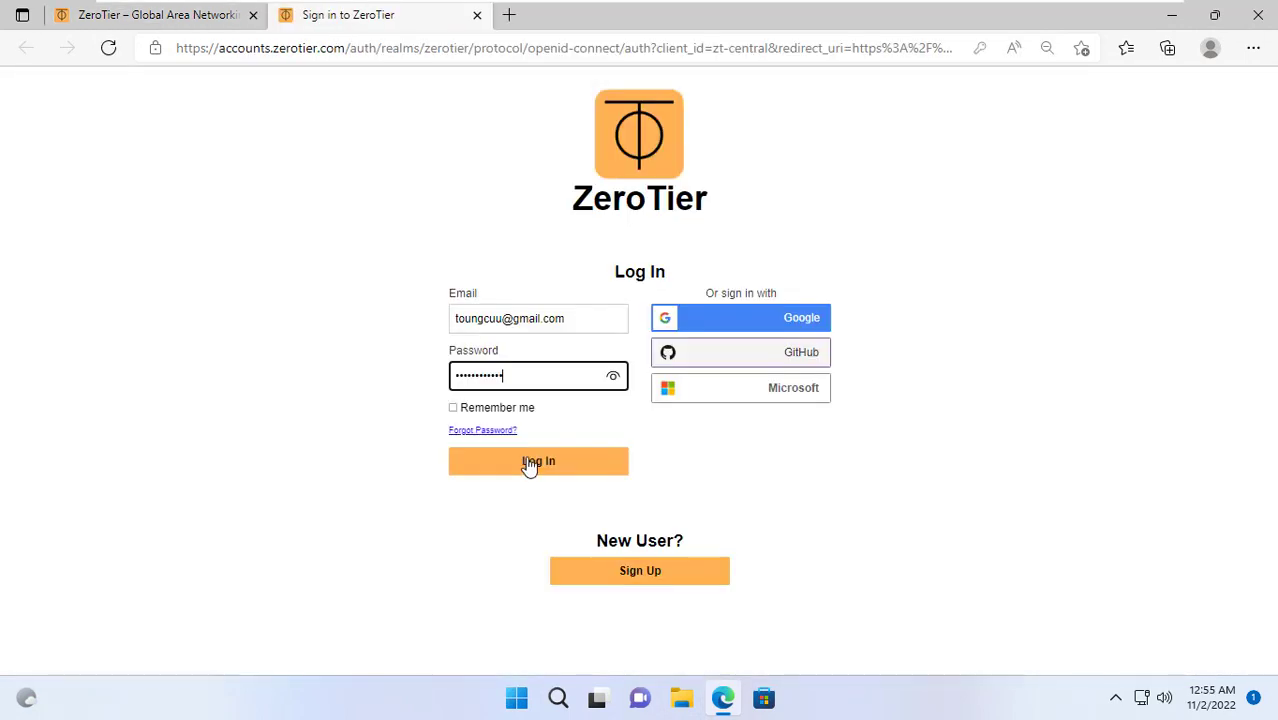
pyautogui.click(538, 461)
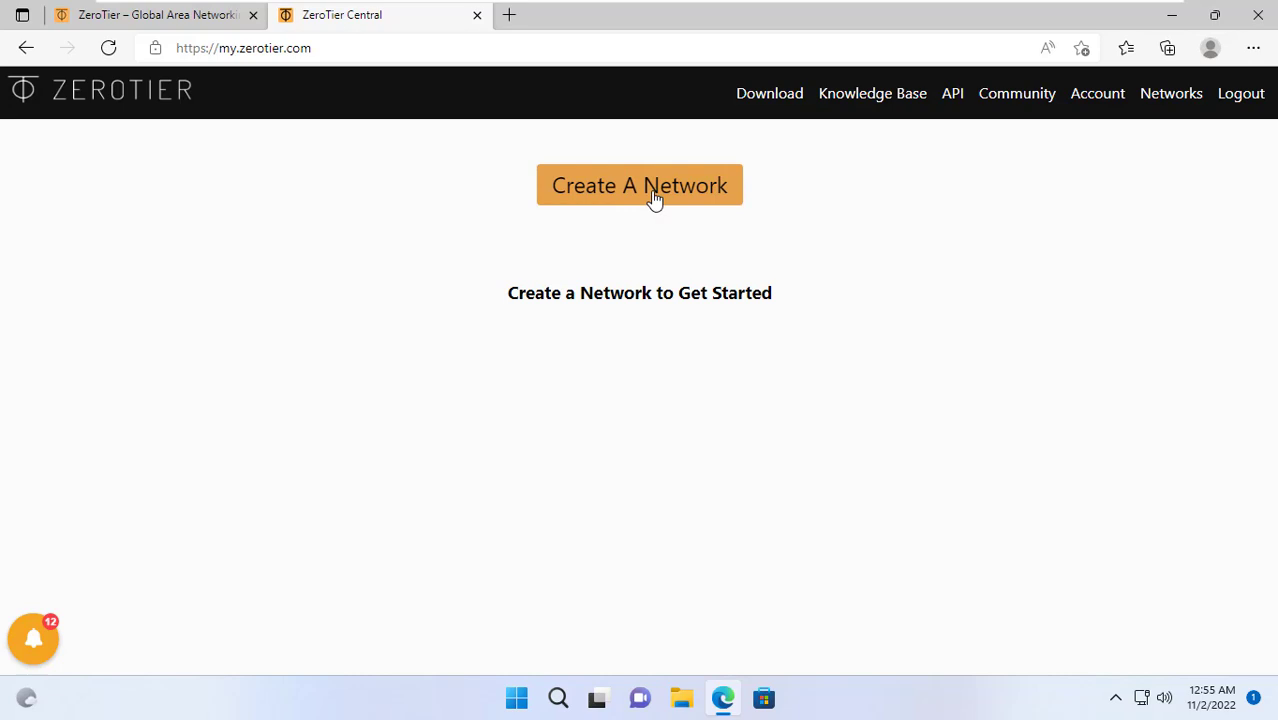
pyautogui.click(639, 185)
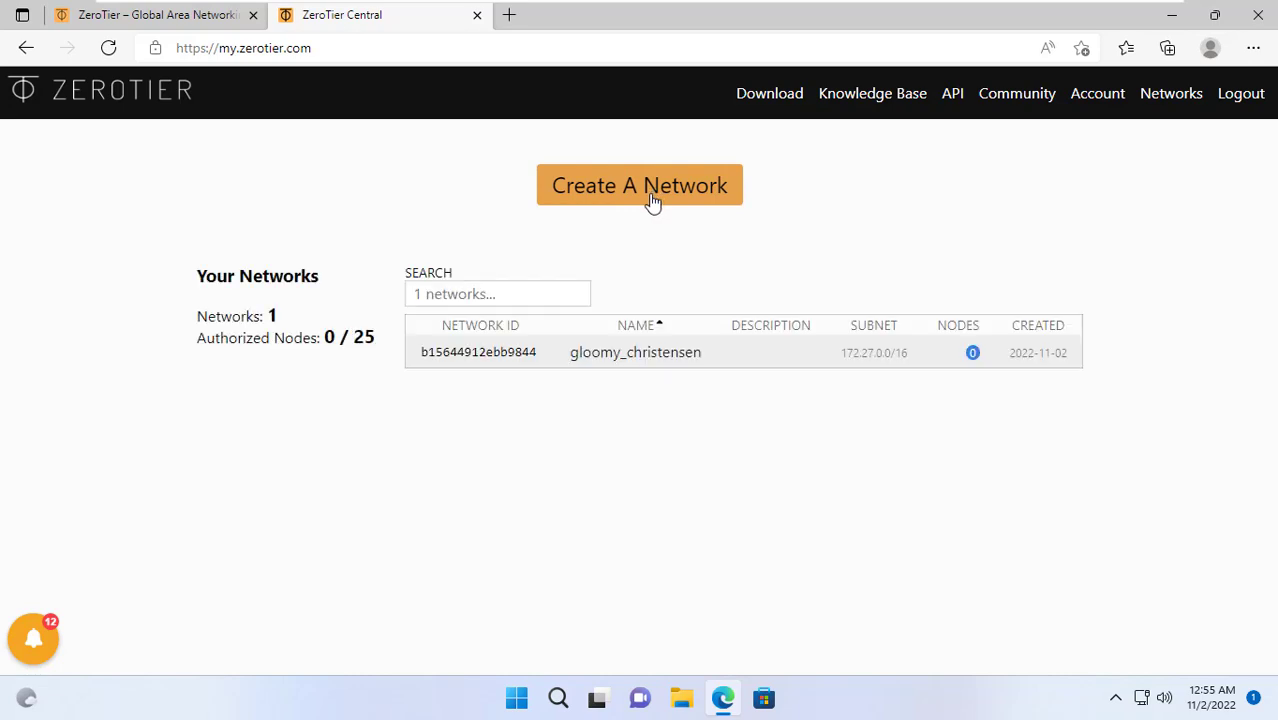
pyautogui.moveTo(767, 148)
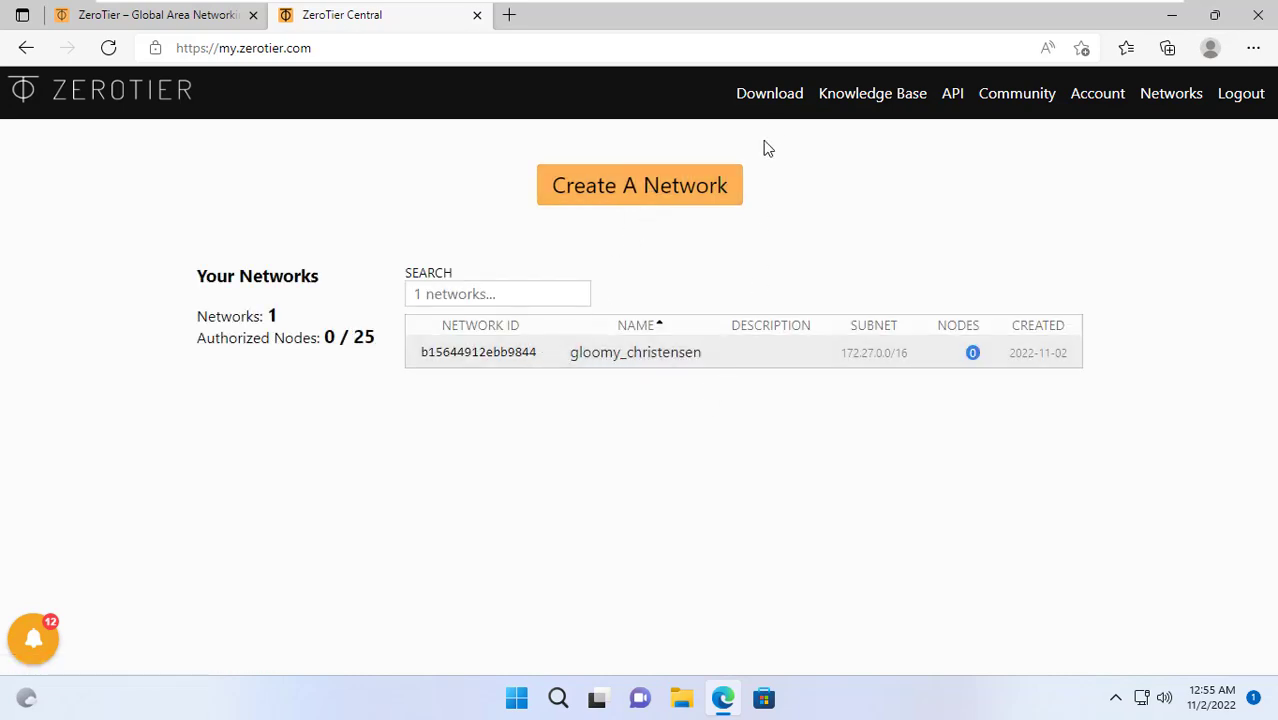
# Download and run the ZeroTier One.msi installer, approving the UAC prompt
pyautogui.click(769, 93)
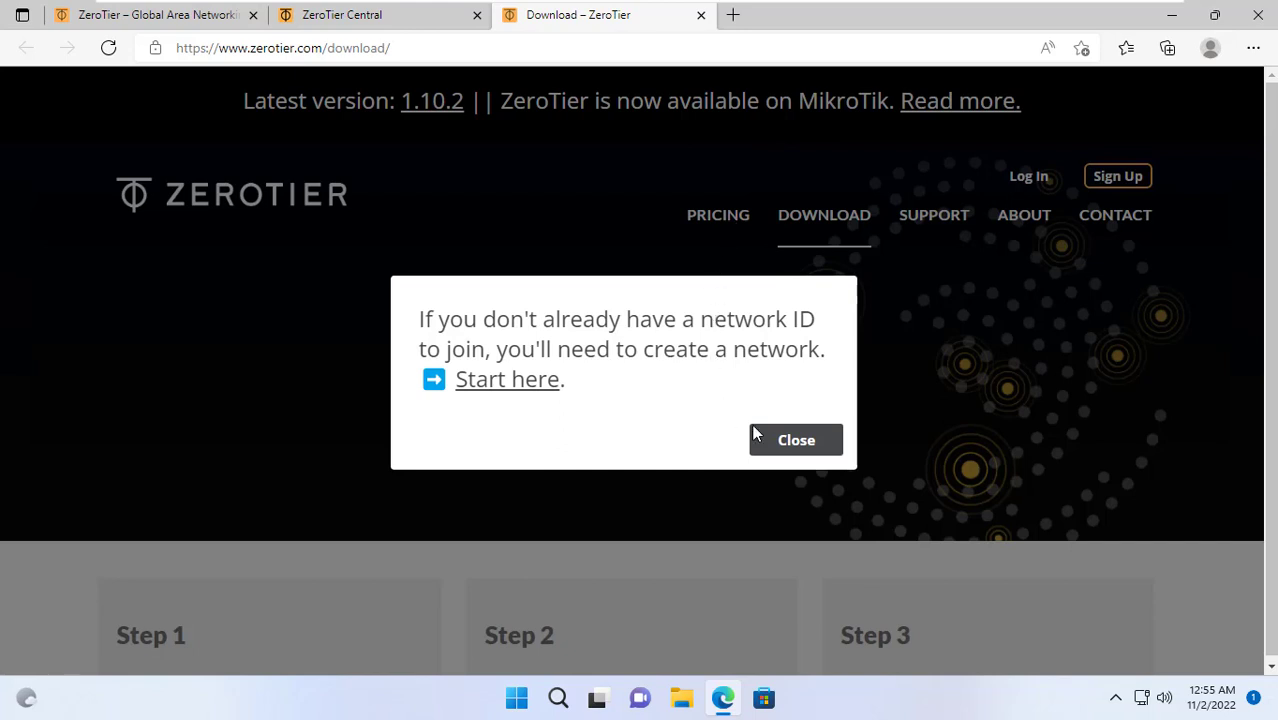
pyautogui.click(796, 440)
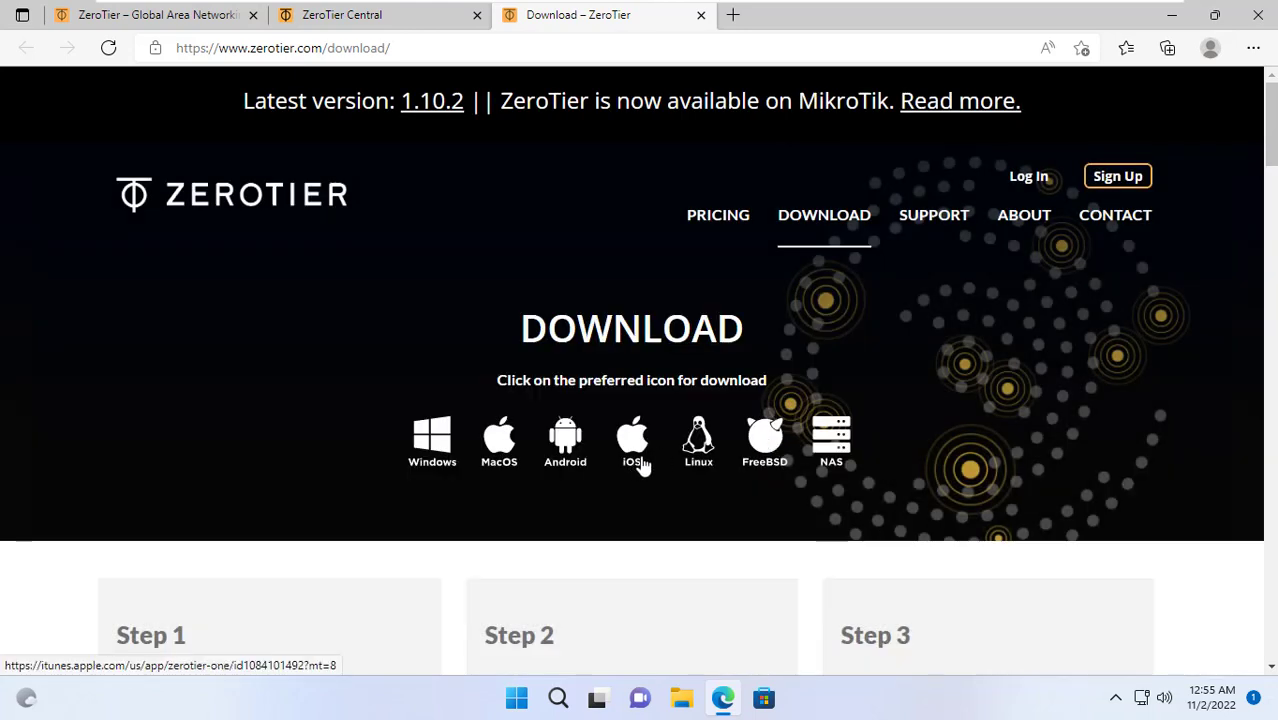
pyautogui.moveTo(432, 438)
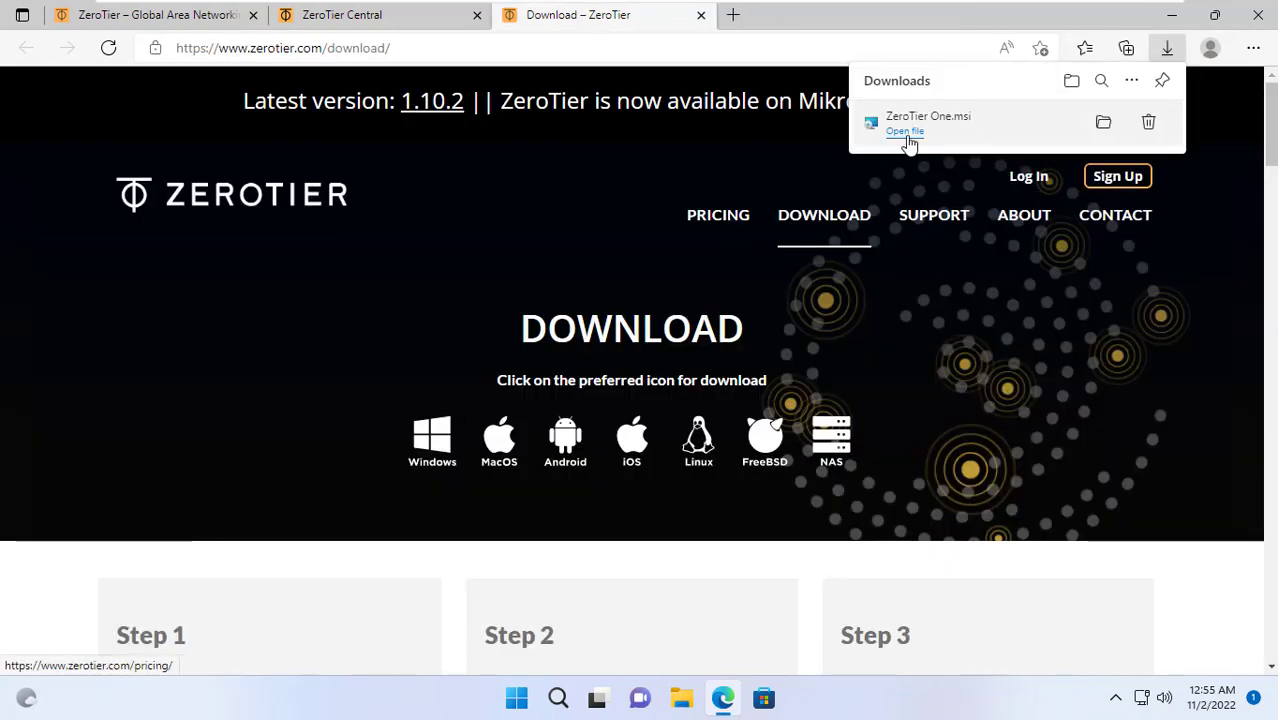
pyautogui.click(904, 131)
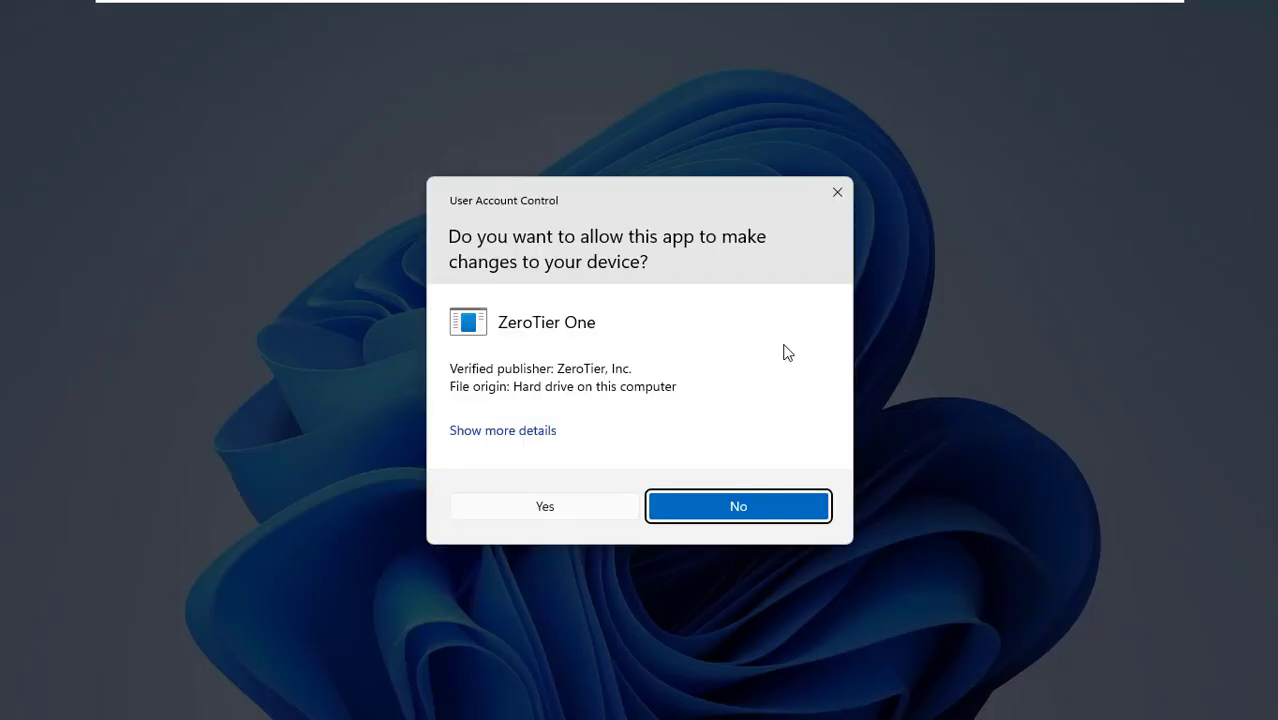
pyautogui.click(544, 505)
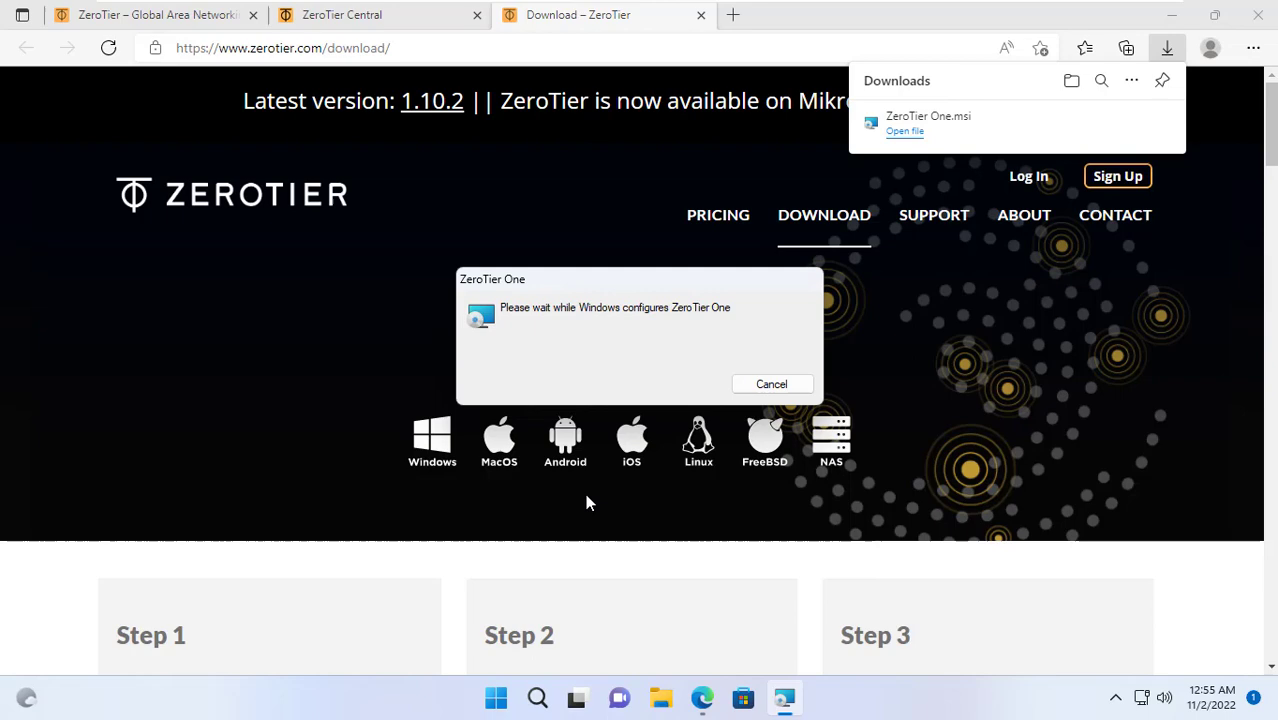
pyautogui.click(1172, 15)
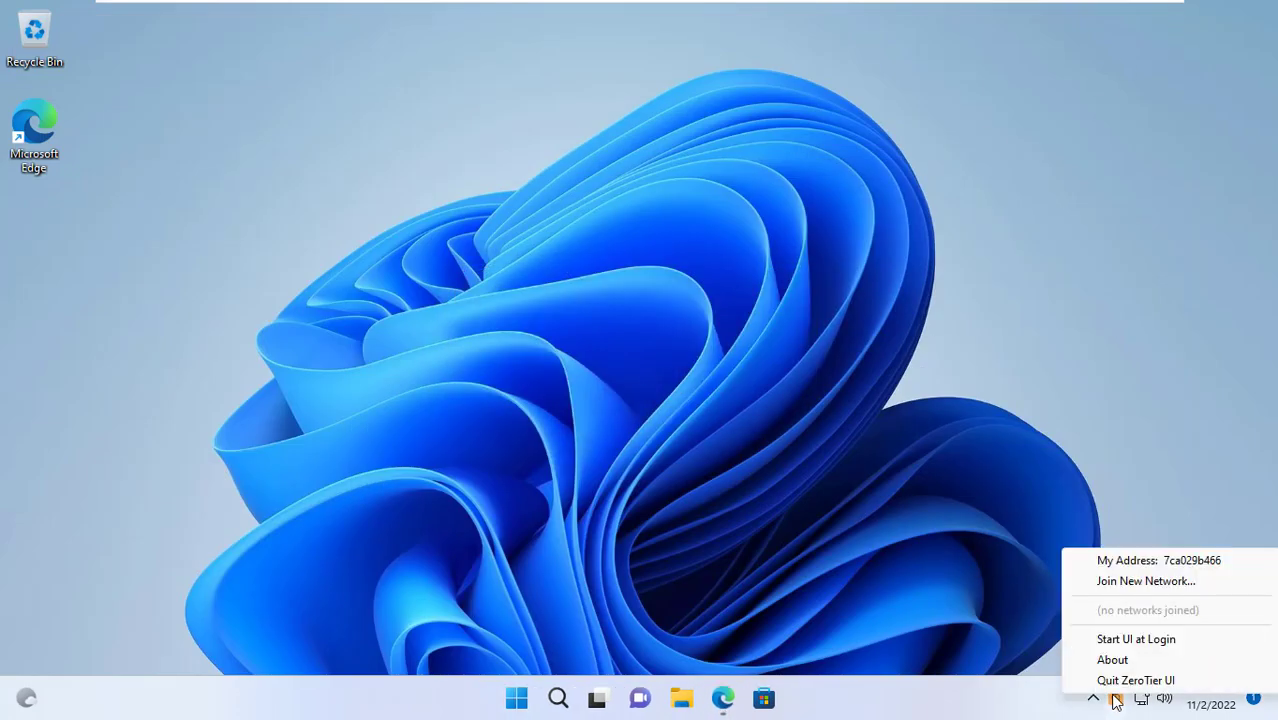
pyautogui.moveTo(1127, 590)
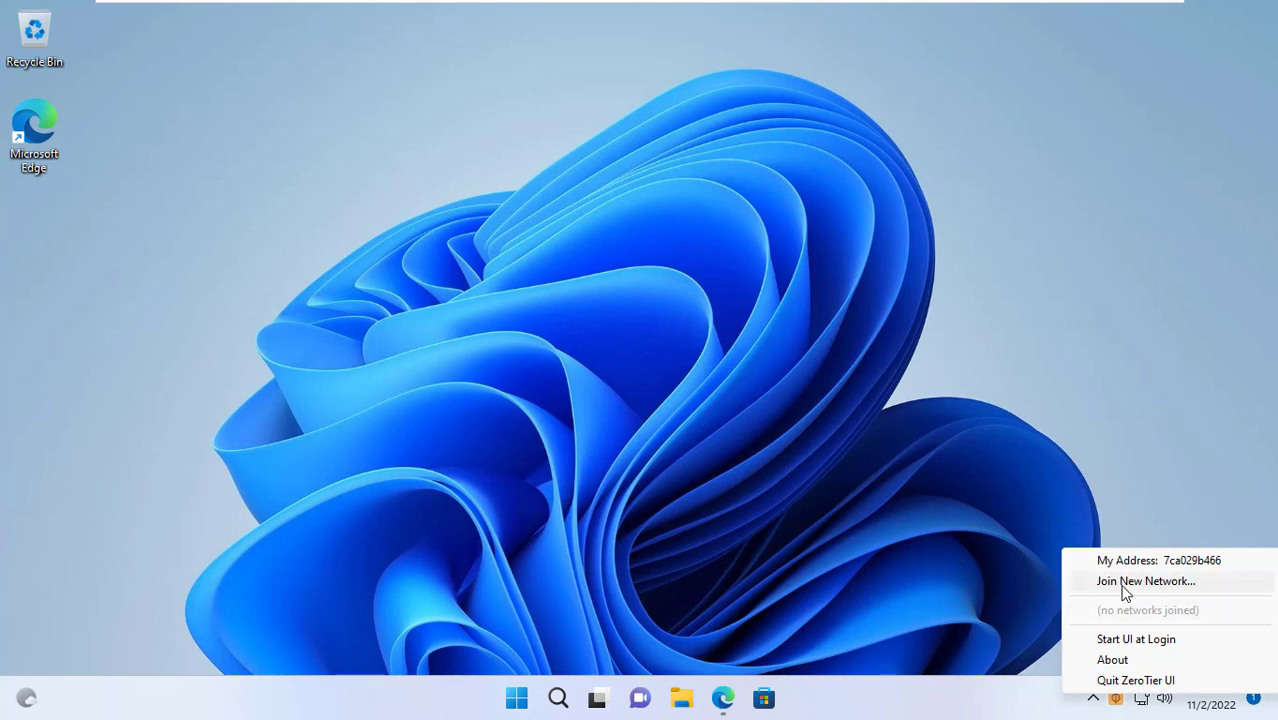
# Choose Join New Network from the ZeroTier tray menu, then return to Edge
pyautogui.click(1146, 580)
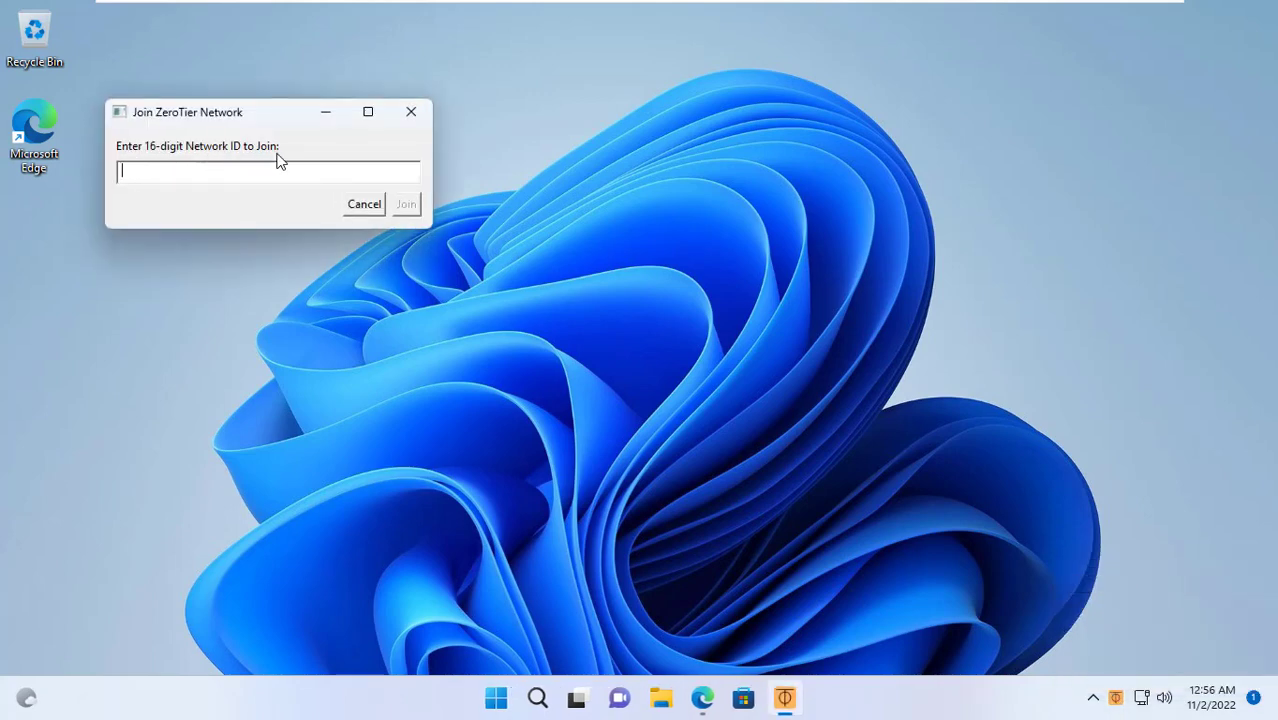
pyautogui.click(703, 697)
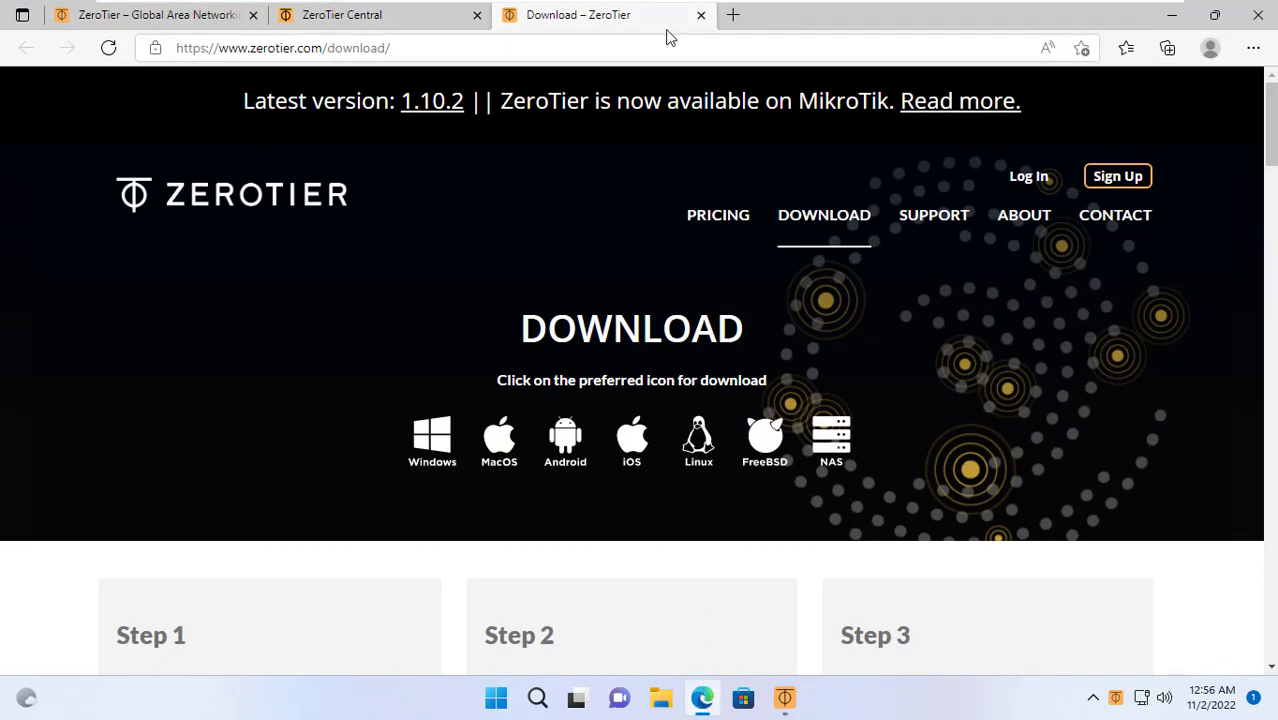
# Paste network ID b15644912ebb9844 into Join ZeroTier Network and join it
pyautogui.click(701, 14)
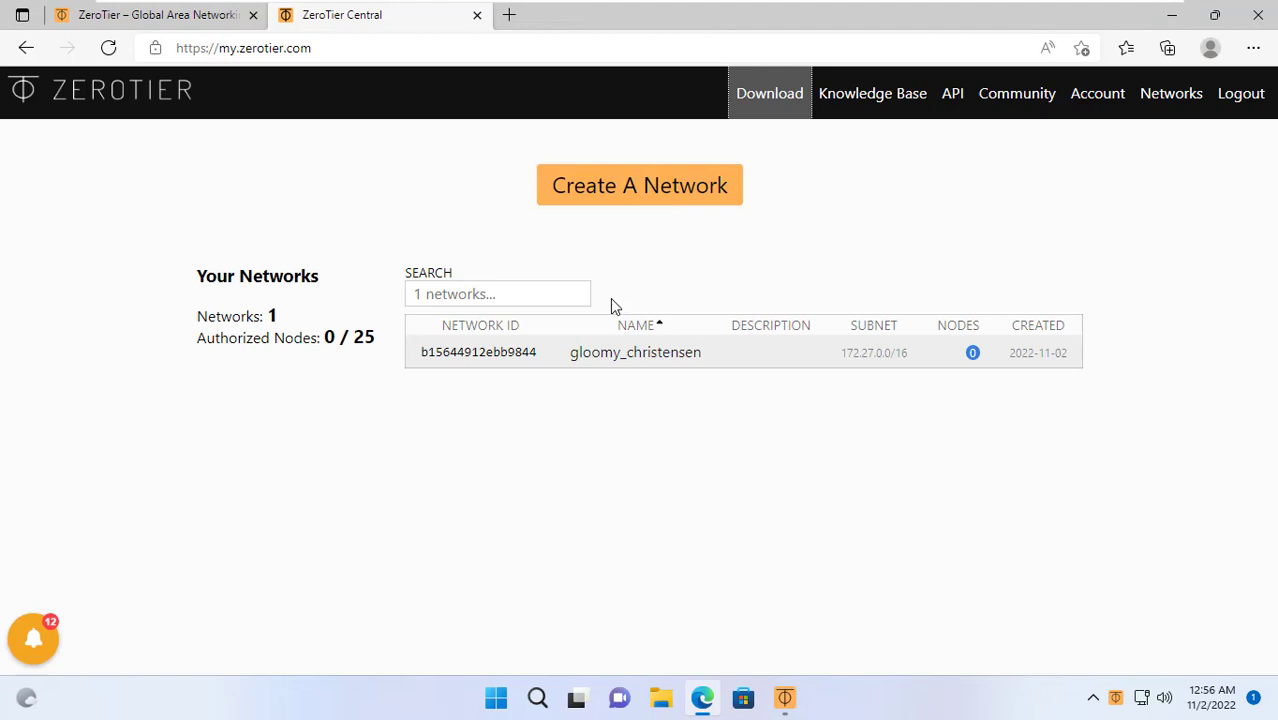
pyautogui.moveTo(560, 357)
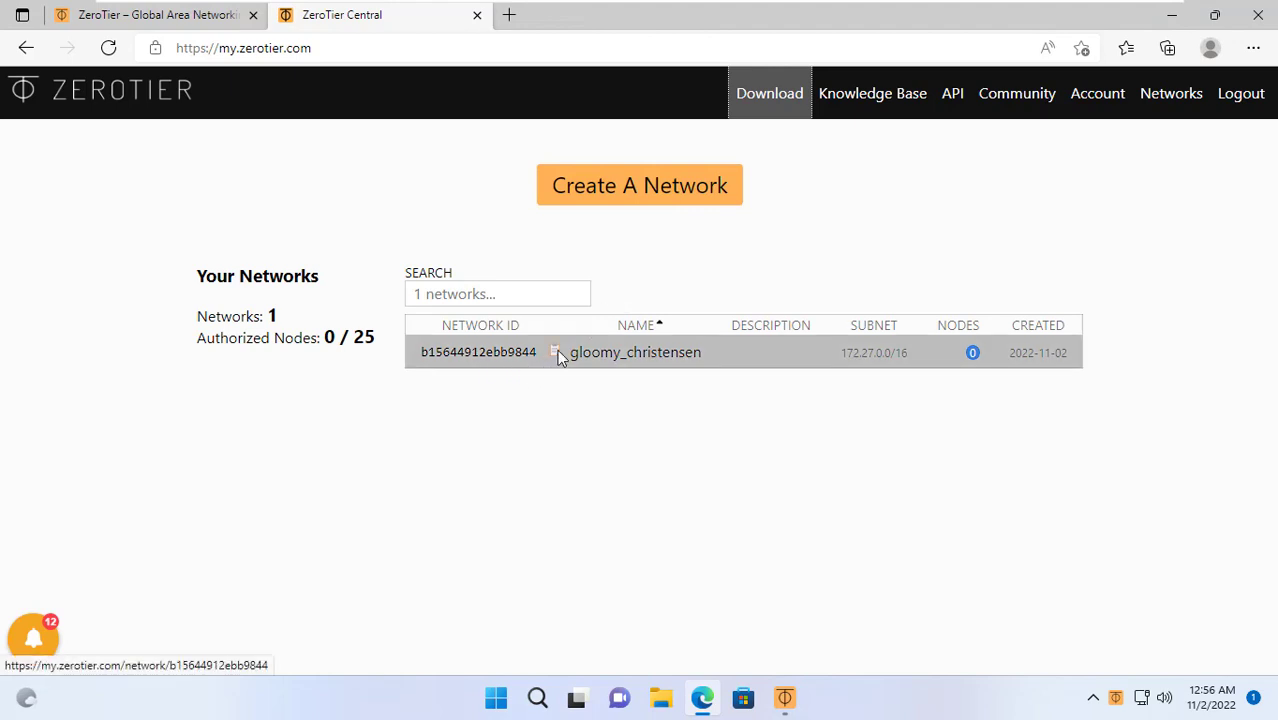
pyautogui.moveTo(556, 352)
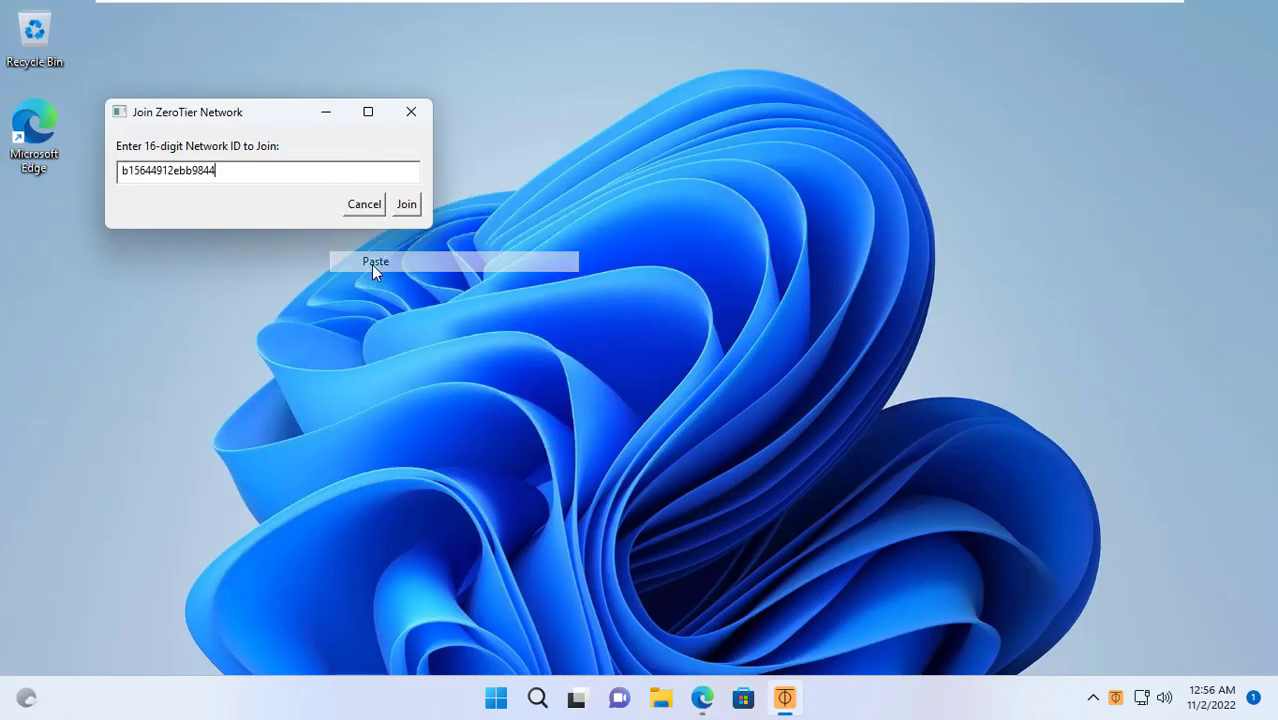
pyautogui.click(375, 261)
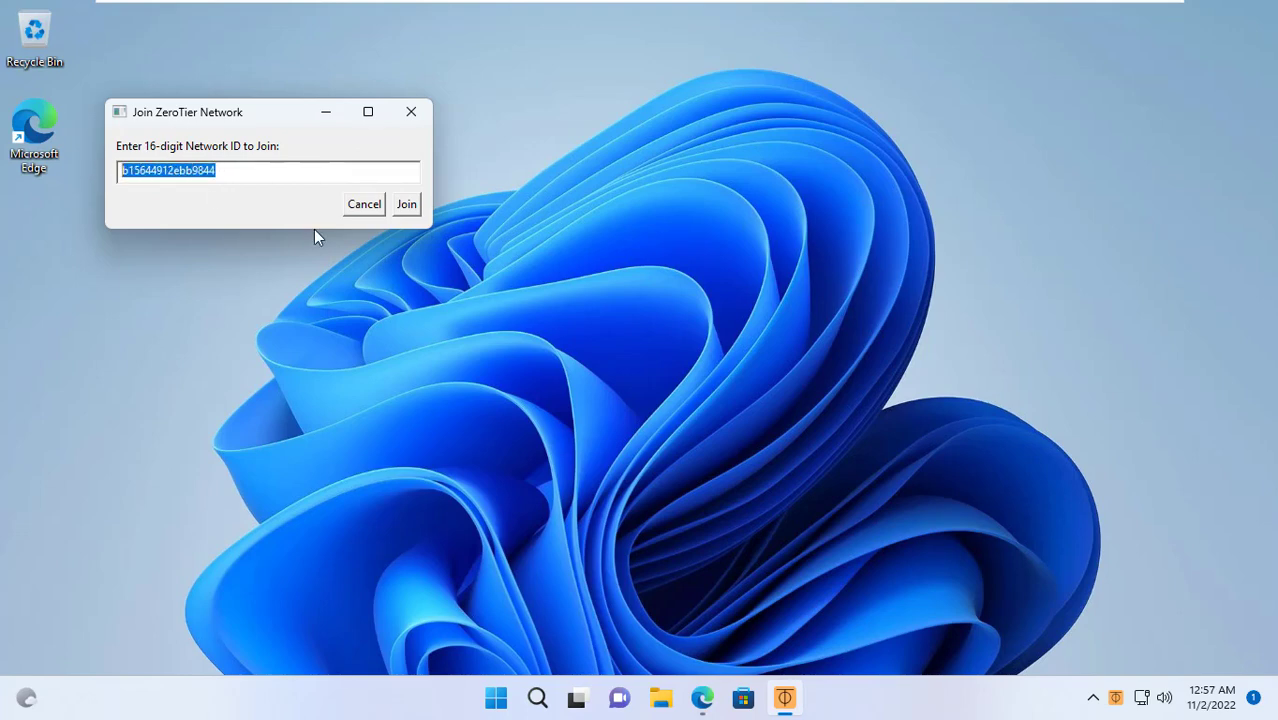
pyautogui.click(406, 204)
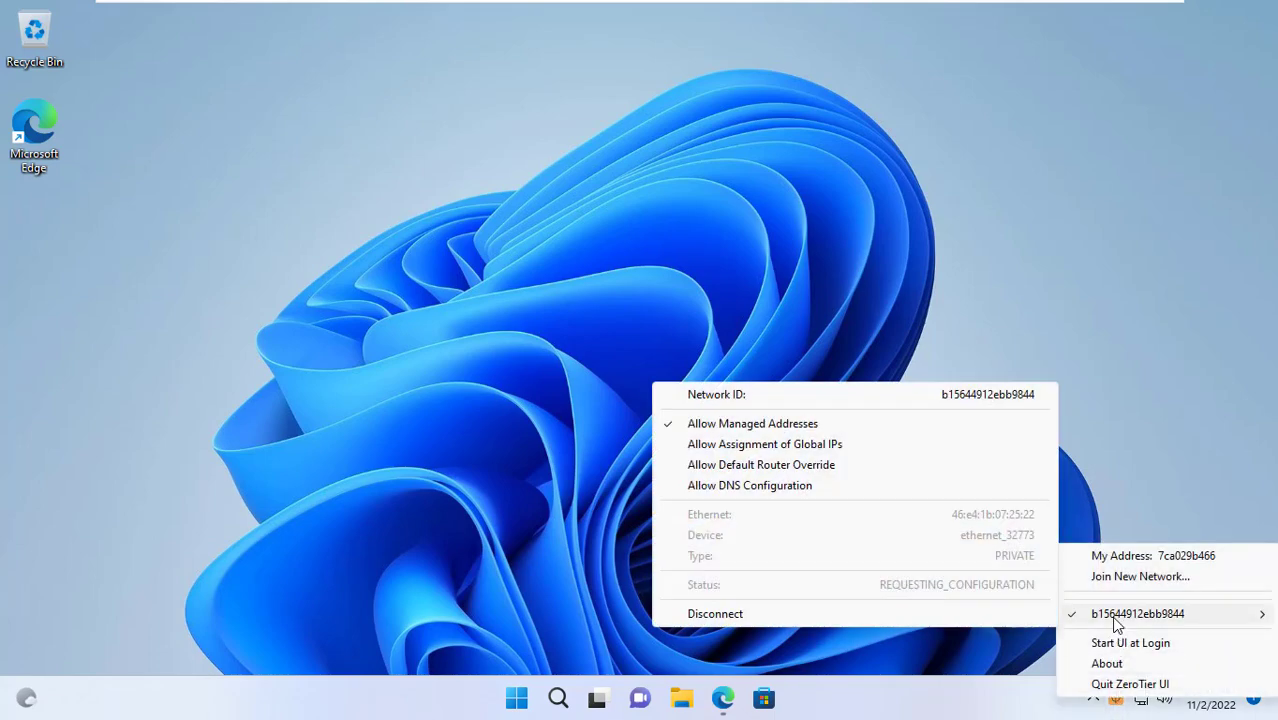
pyautogui.moveTo(1030, 613)
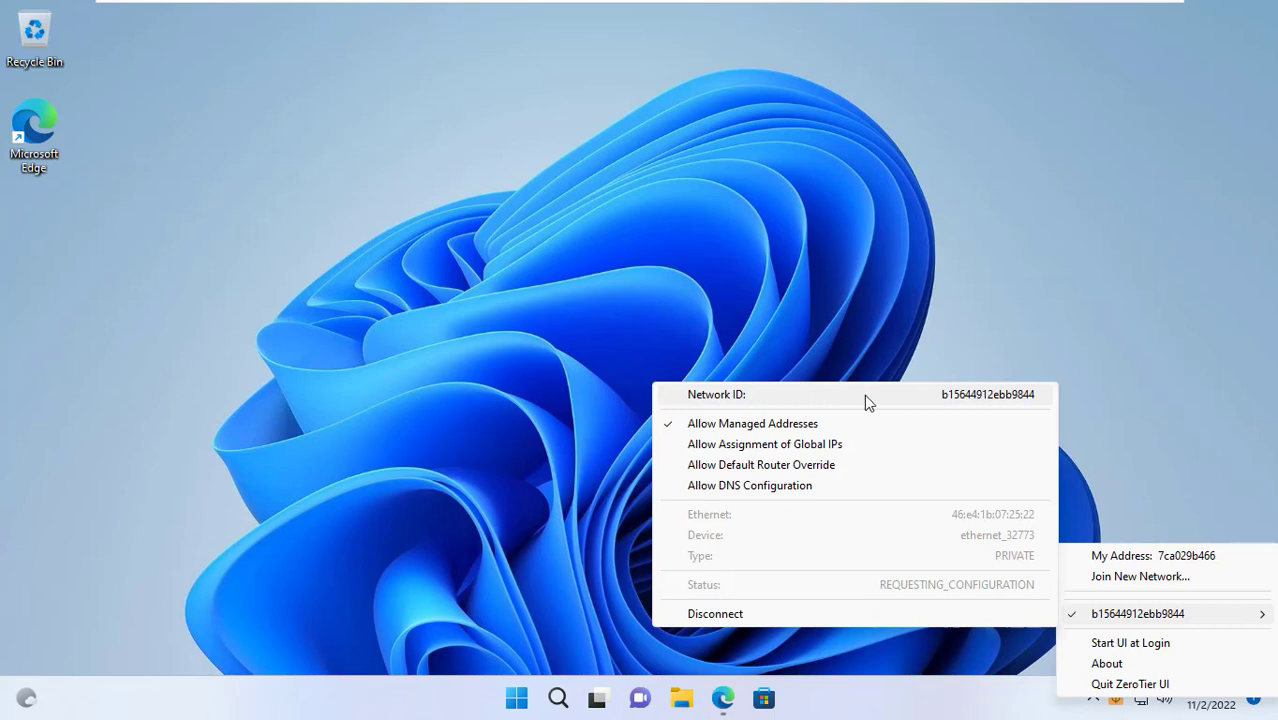
pyautogui.moveTo(760, 331)
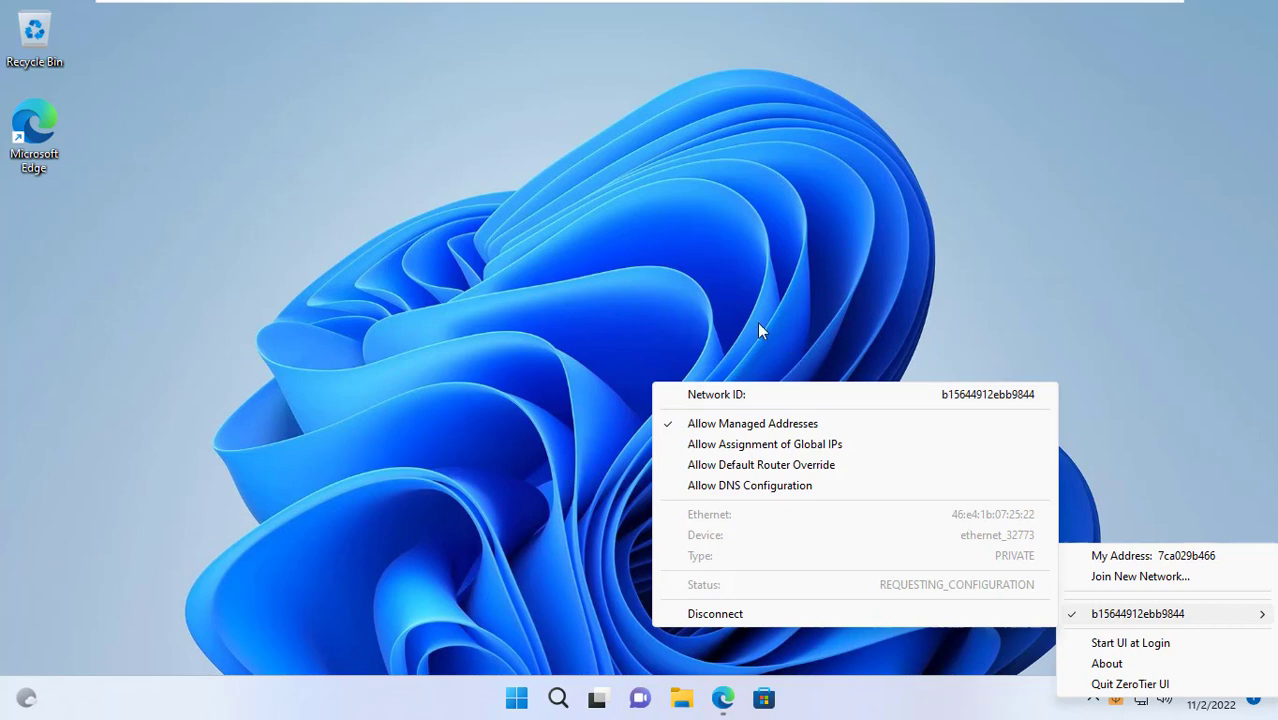
# Rename network gloomy_christensen to netvn in ZeroTier Central
pyautogui.click(722, 697)
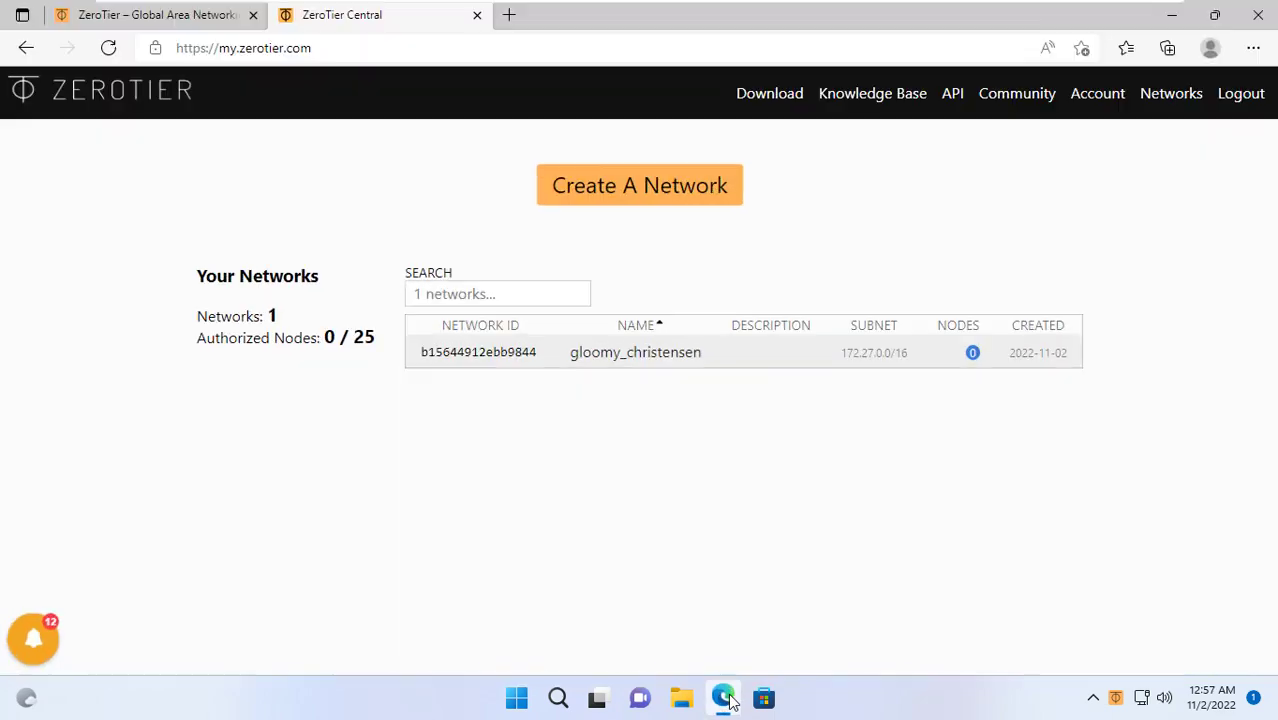
pyautogui.click(635, 352)
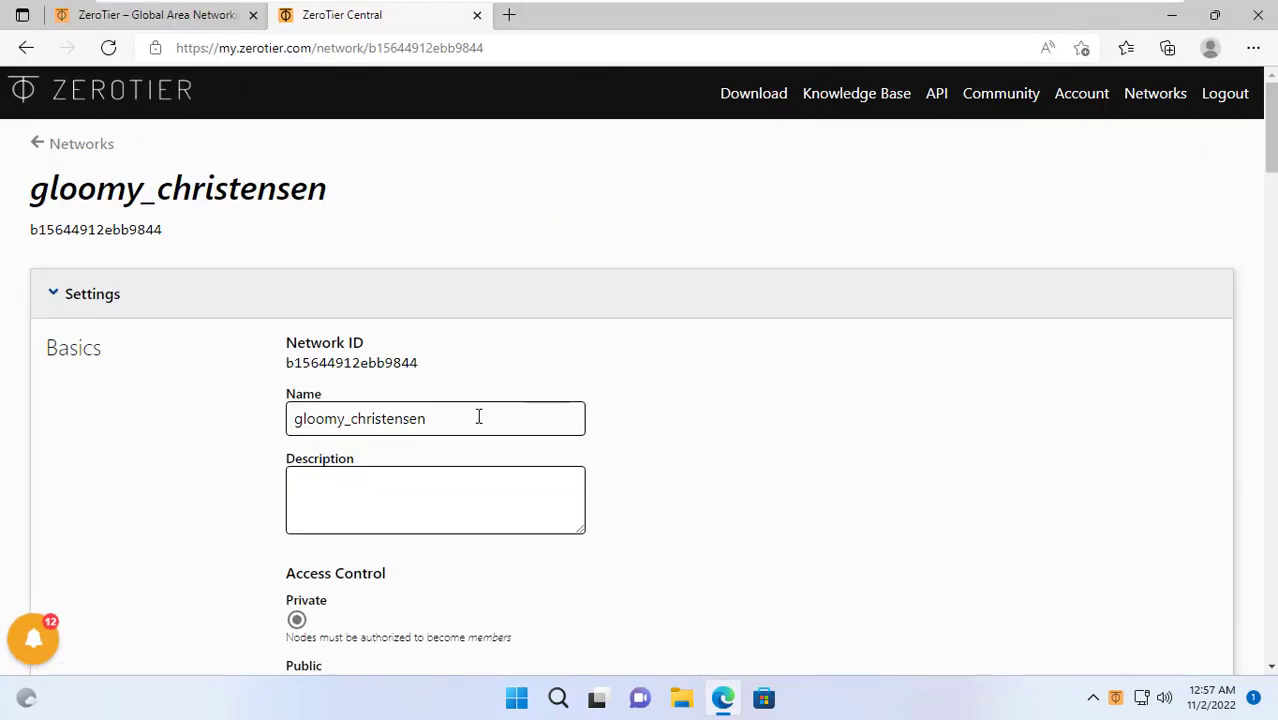
pyautogui.write('net')
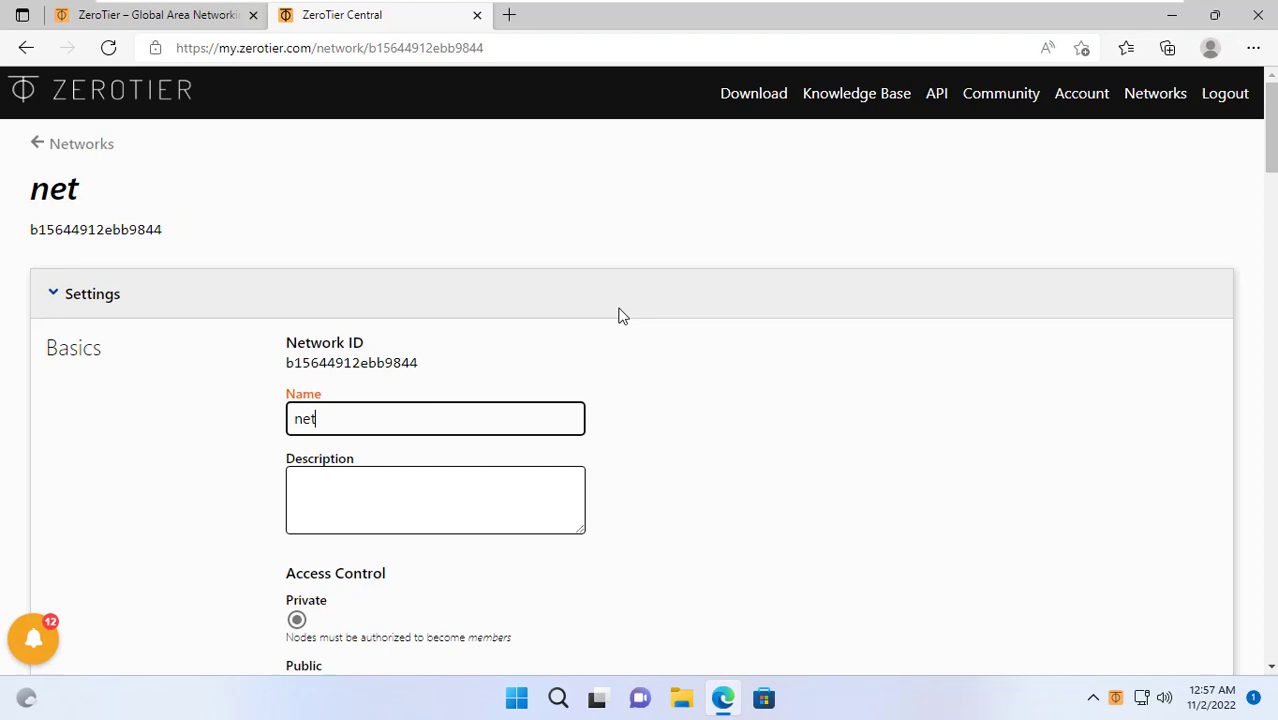
pyautogui.write('vn')
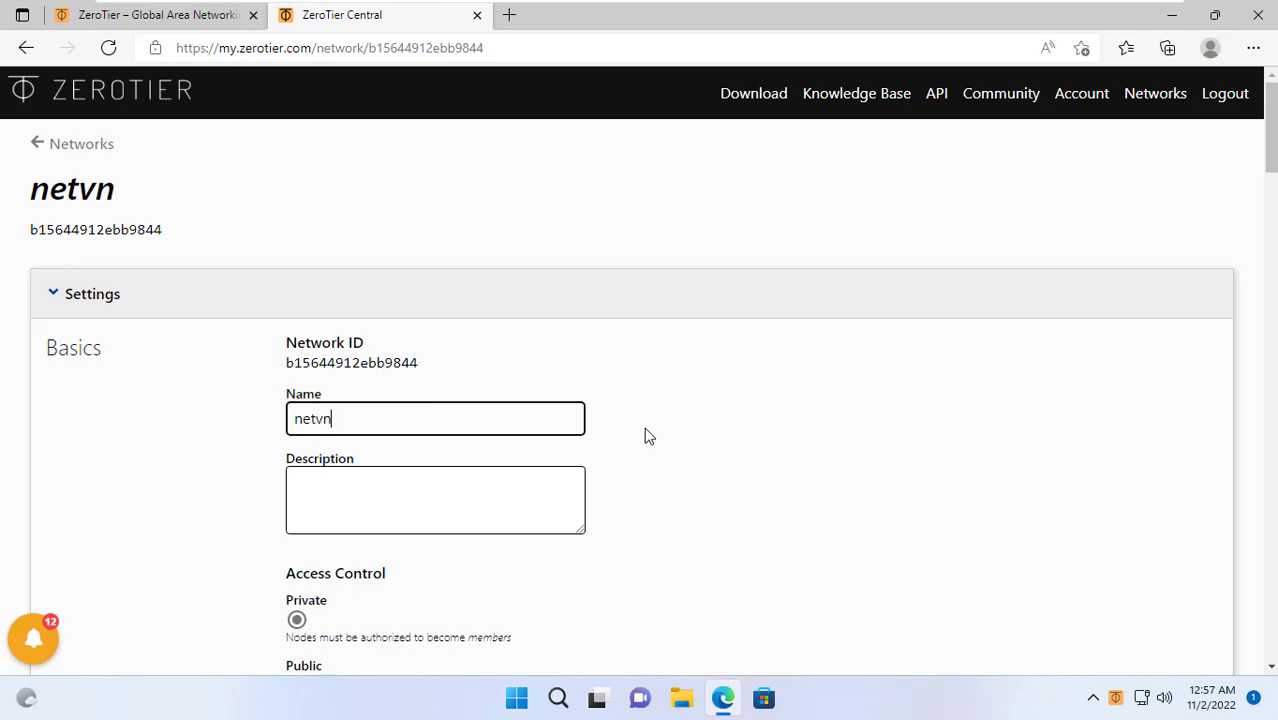
# Authorize member 7ca029b466 and give it the short name Win11
pyautogui.scroll(-3)
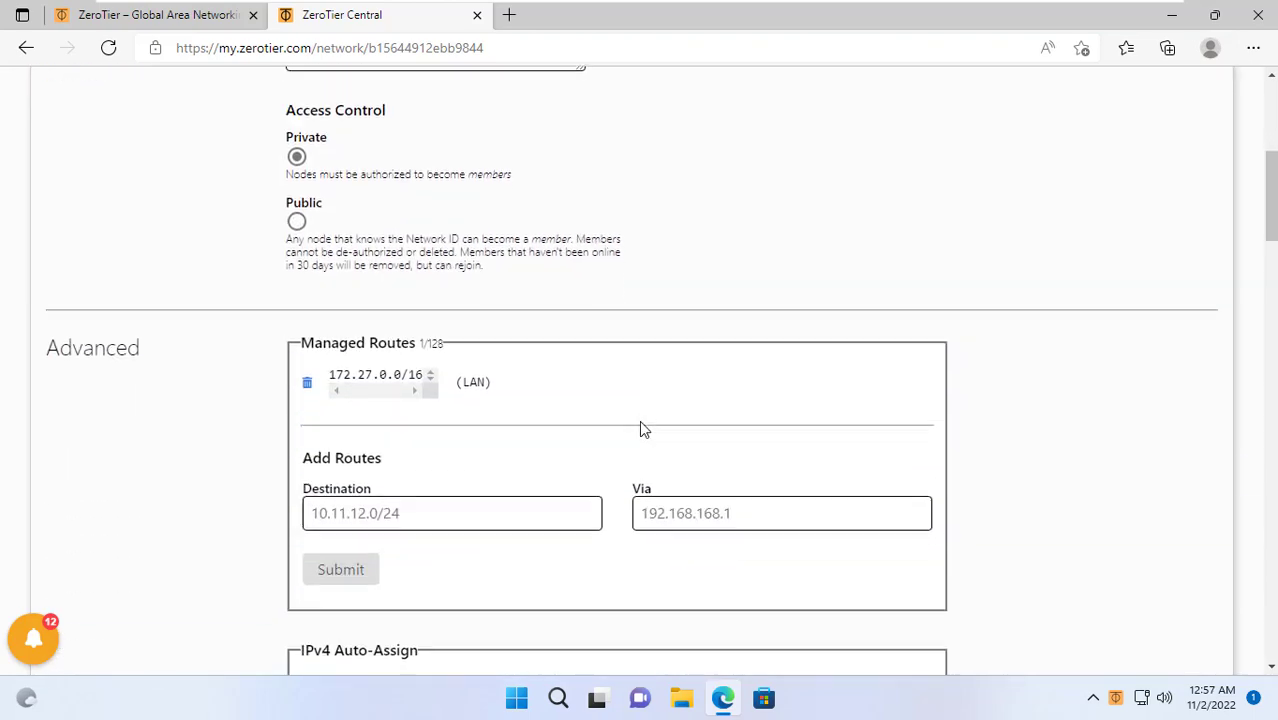
pyautogui.scroll(-3)
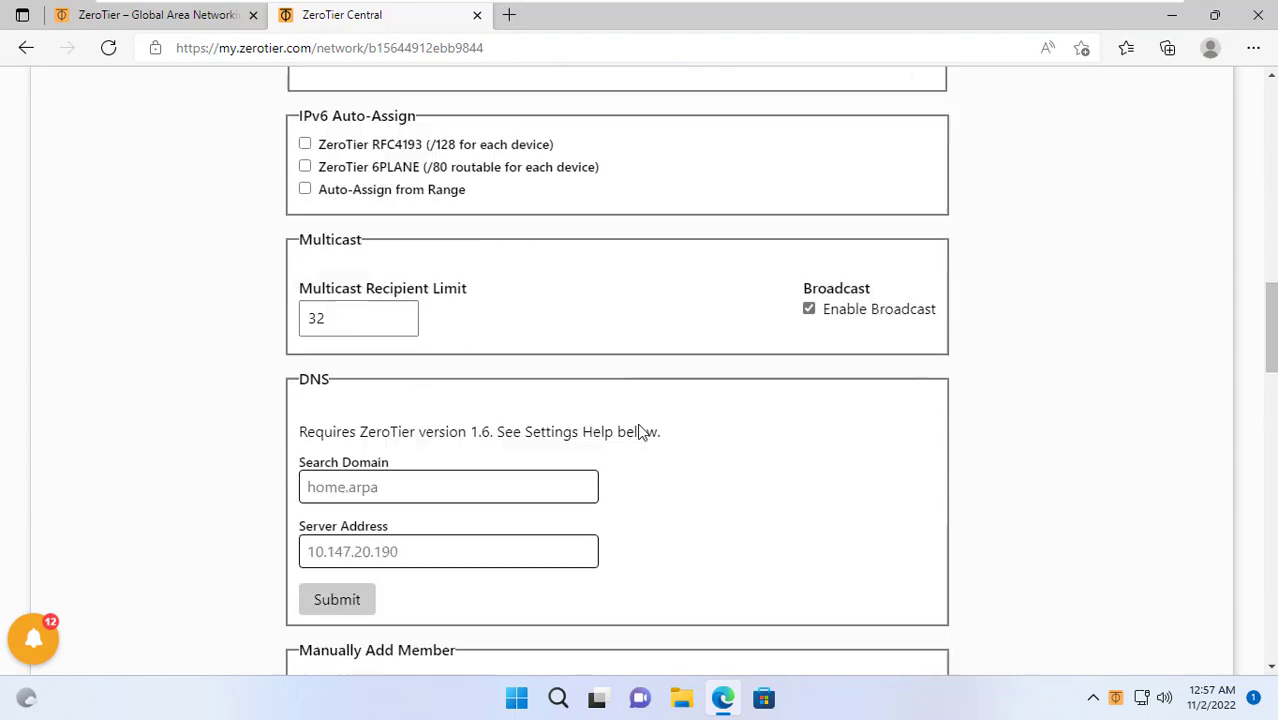
pyautogui.scroll(-3)
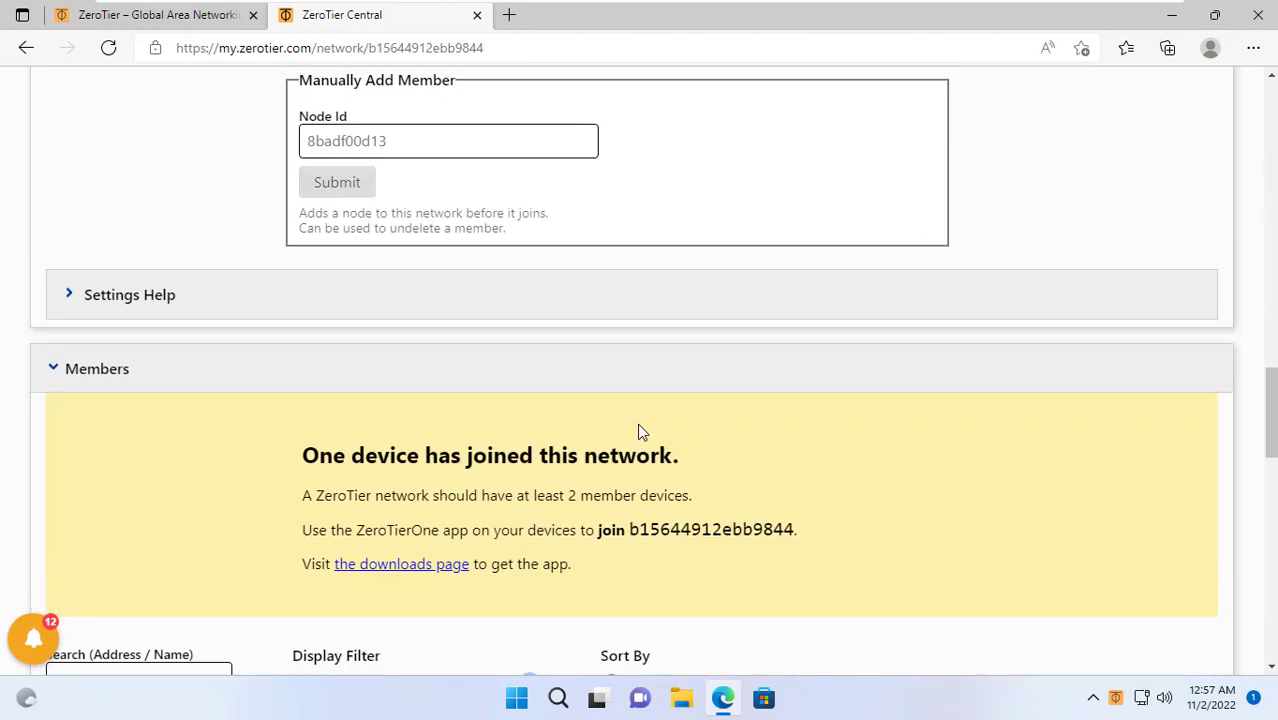
pyautogui.scroll(-3)
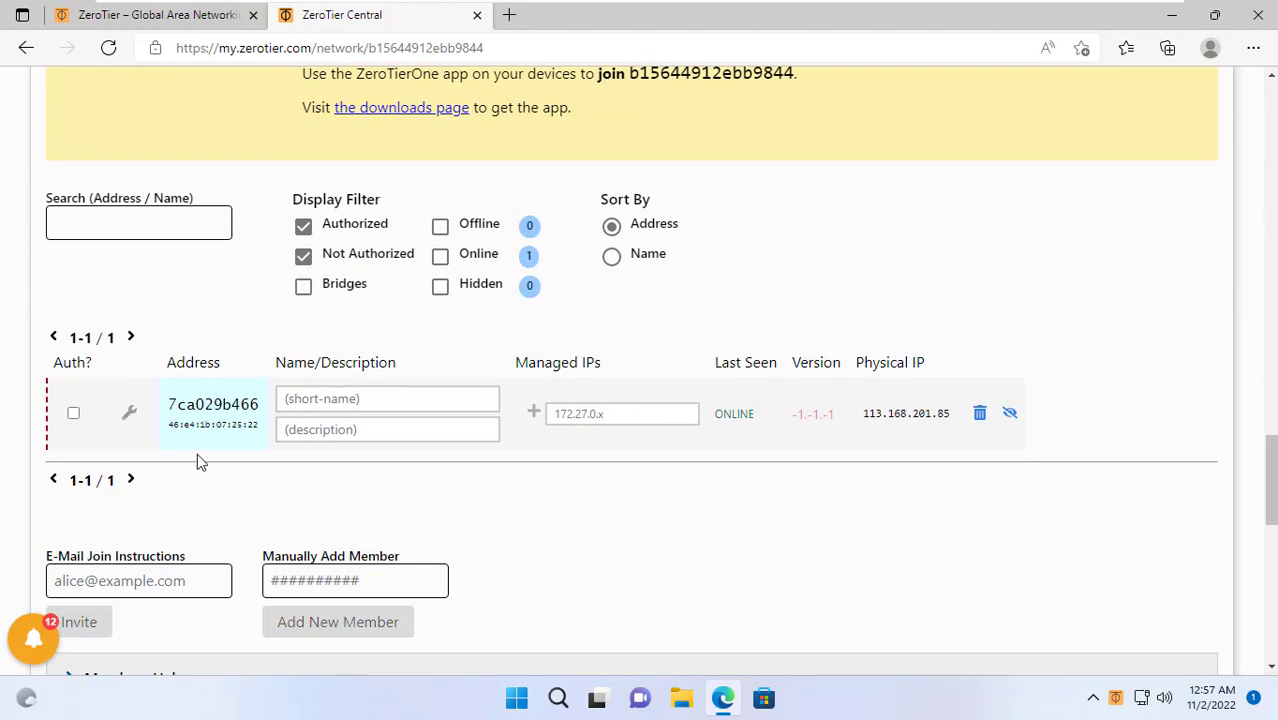
pyautogui.click(73, 413)
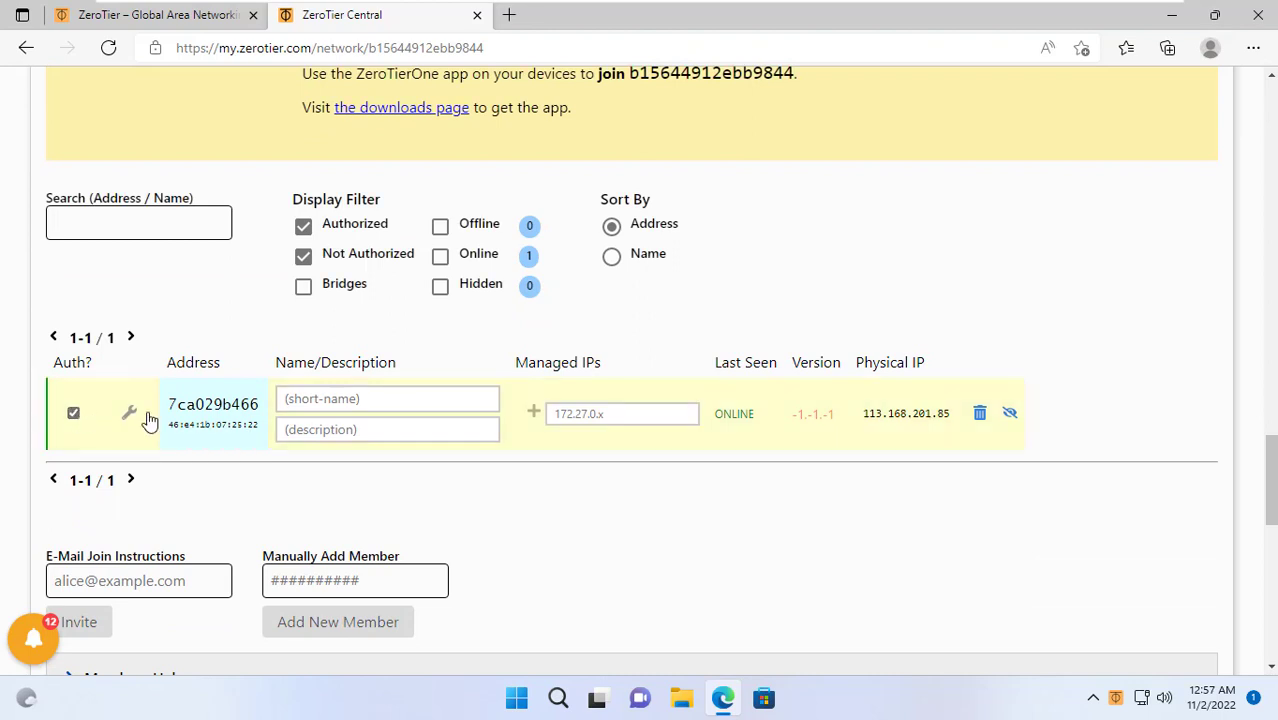
pyautogui.write('Win11')
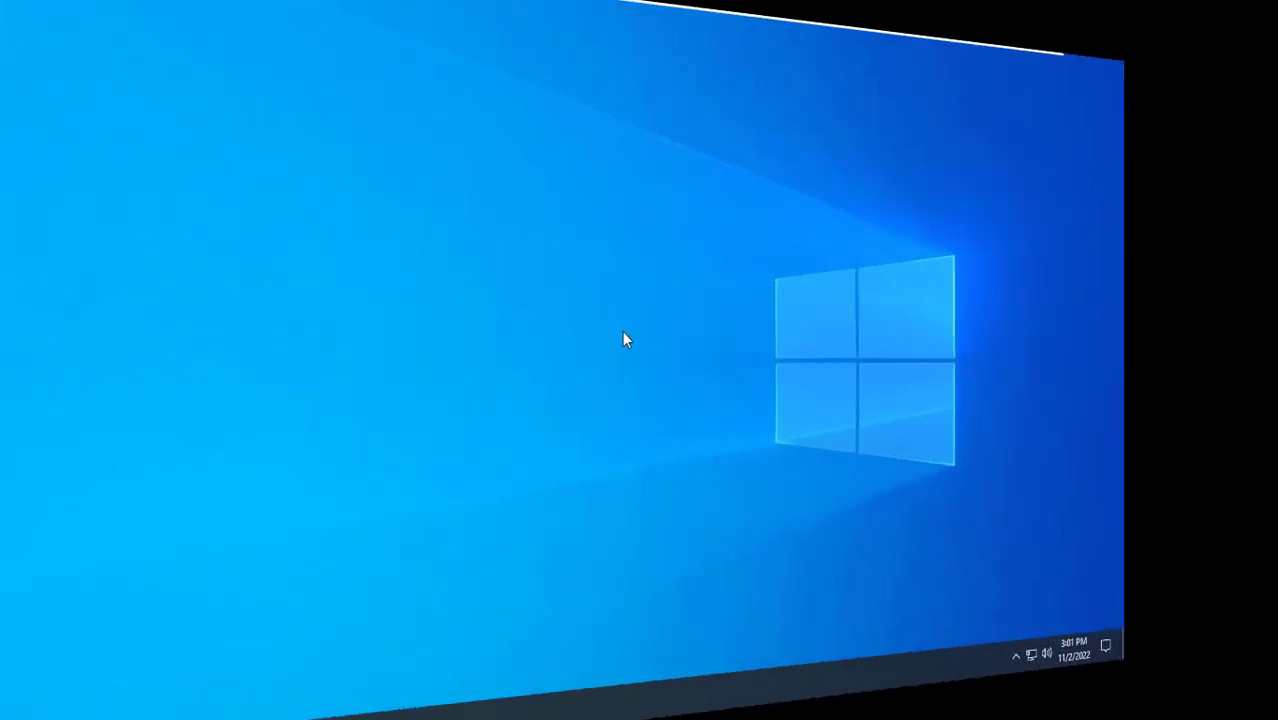
# Download the Windows version of ZeroTier from zerotier.com's download page
pyautogui.click(115, 701)
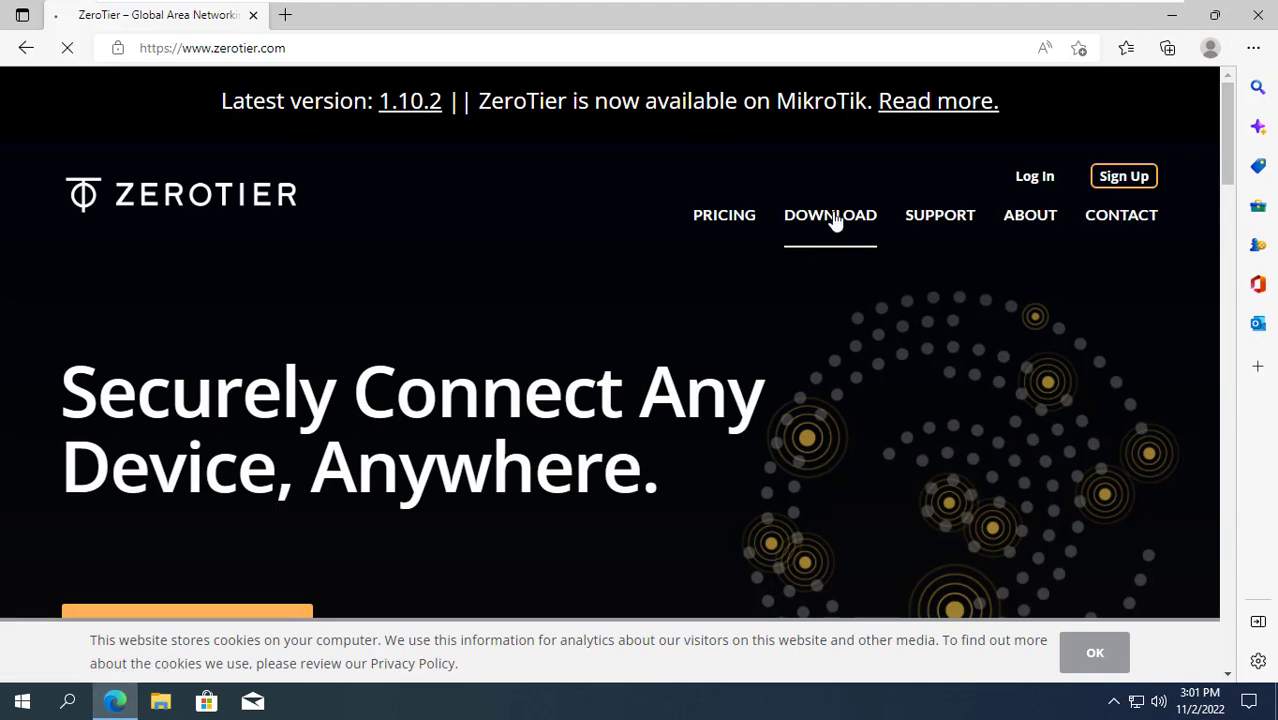
pyautogui.click(830, 214)
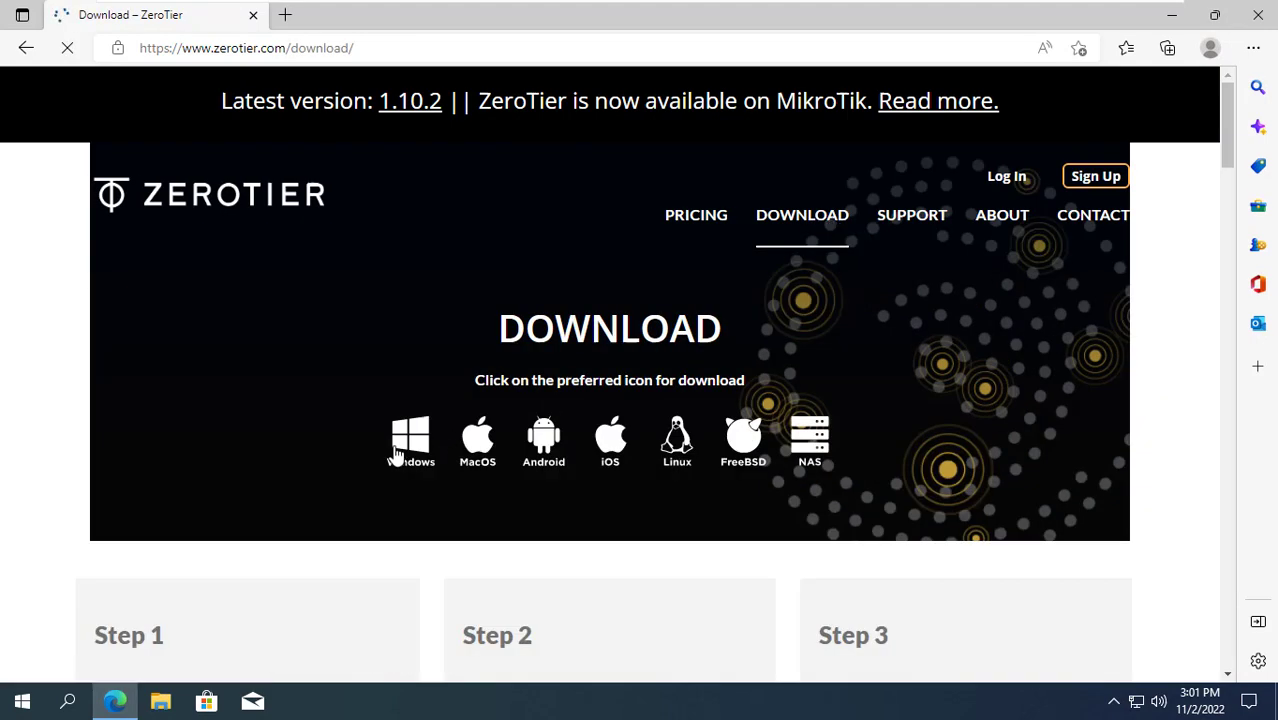
pyautogui.click(410, 440)
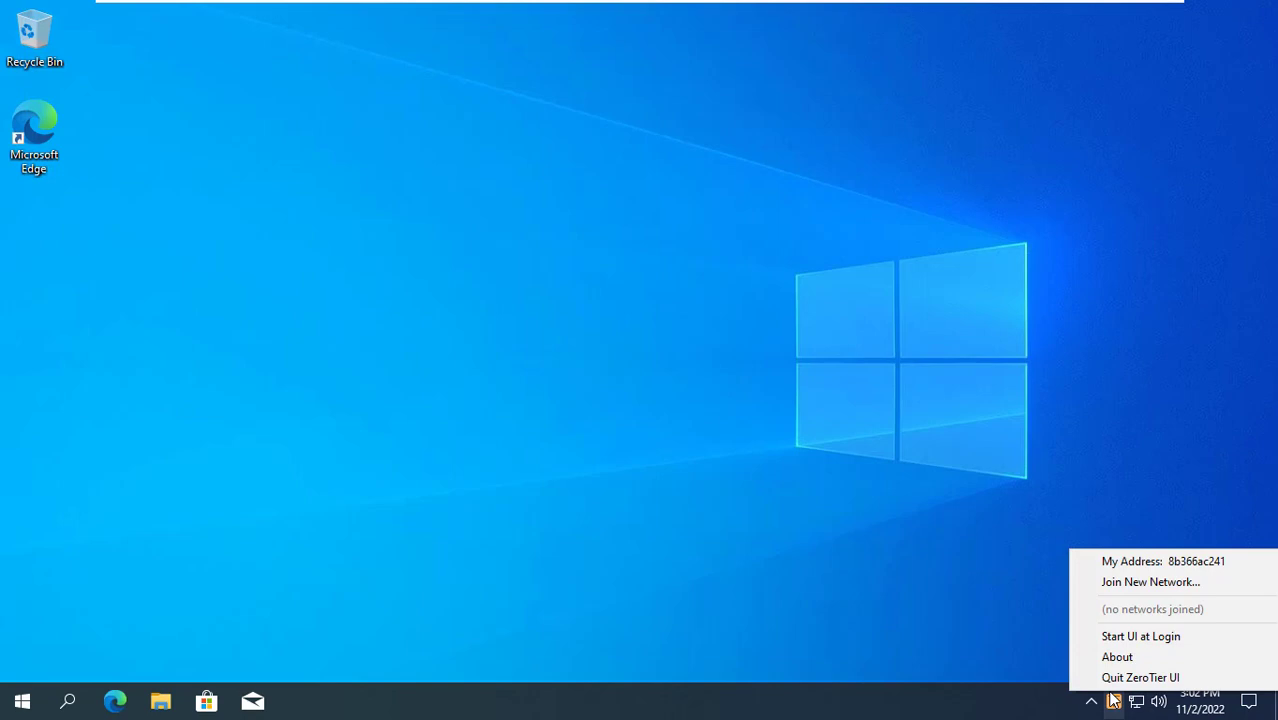
pyautogui.moveTo(1150, 582)
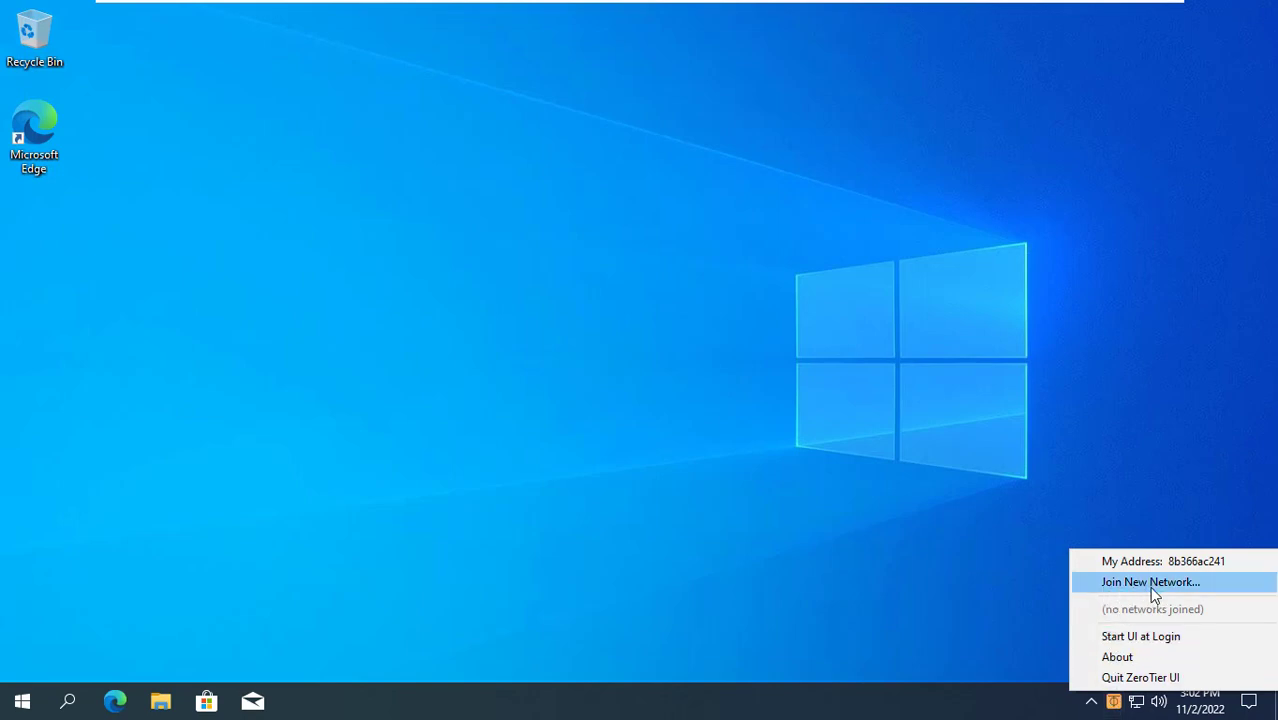
# Join network b15644912ebb9844 from the tray menu and accept network discoverability
pyautogui.click(1150, 582)
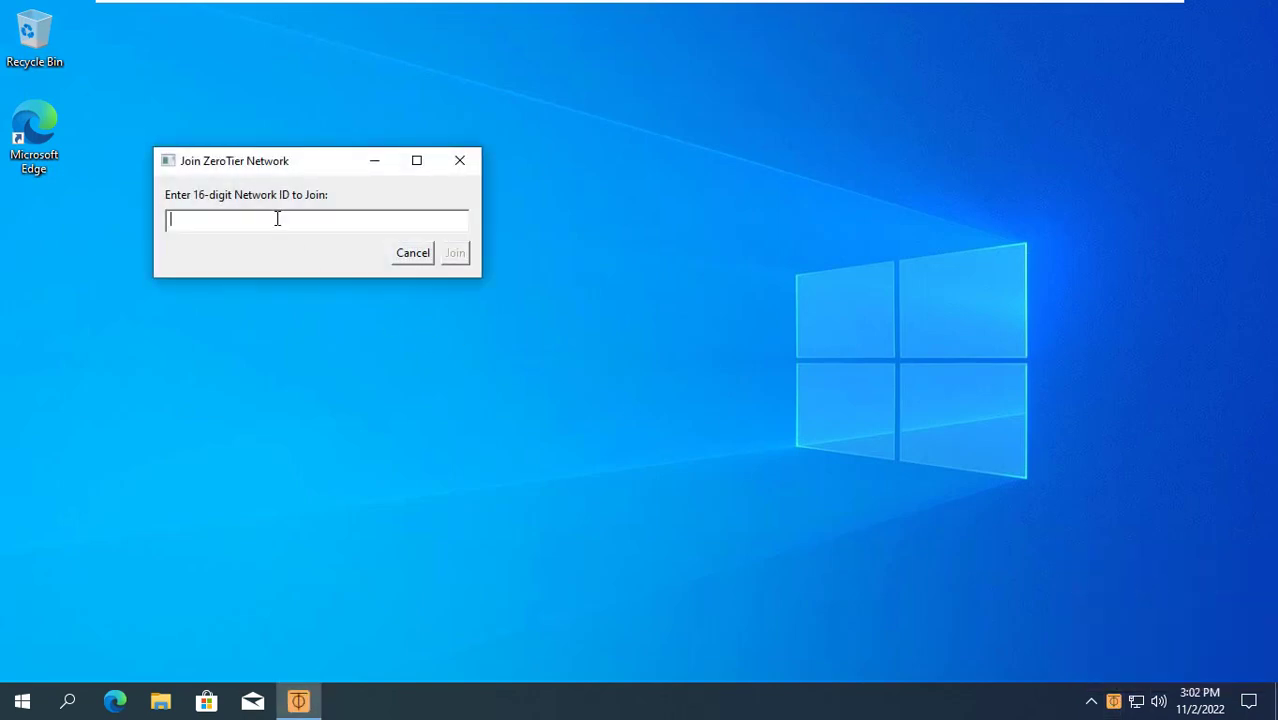
pyautogui.write('b15644912ebb9844')
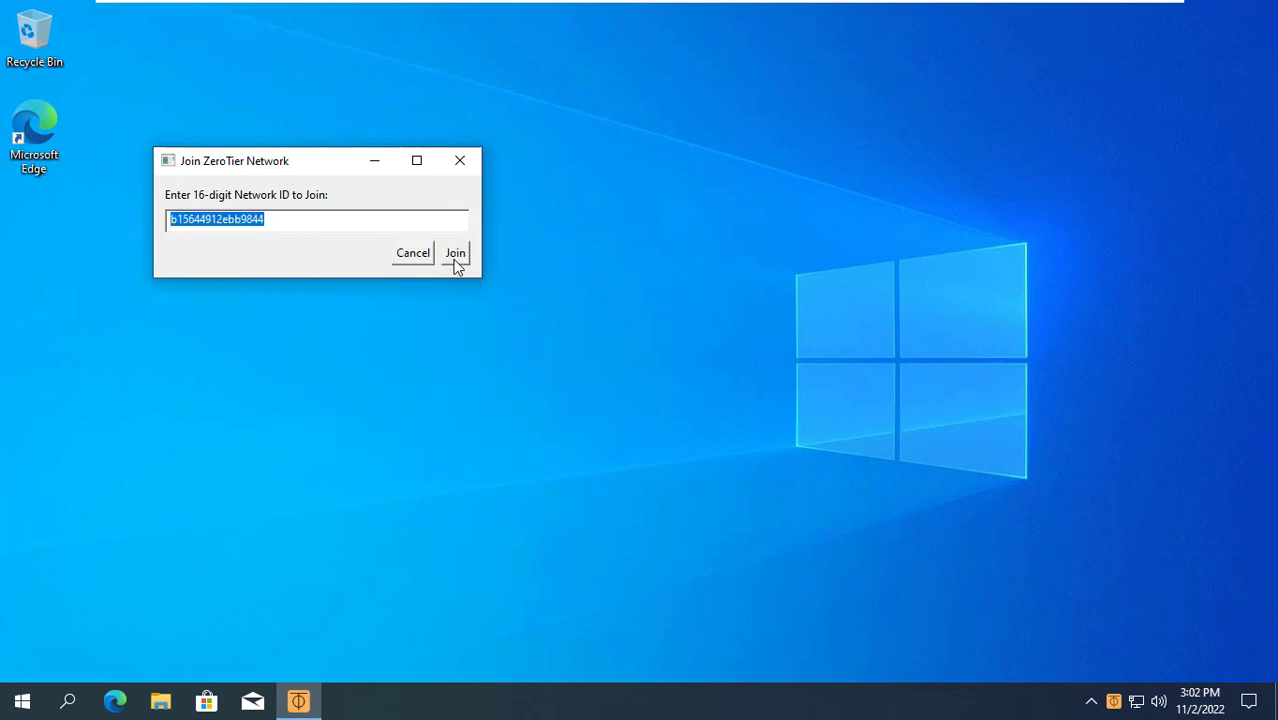
pyautogui.click(455, 252)
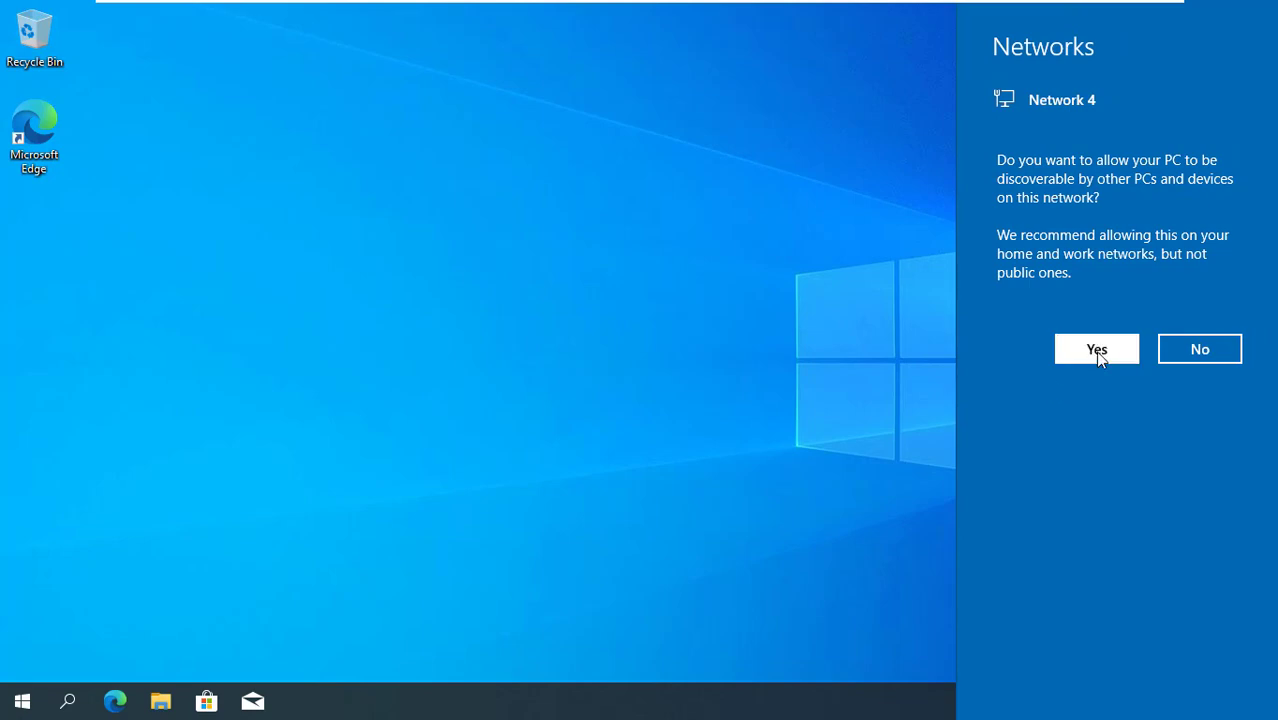
pyautogui.click(1097, 349)
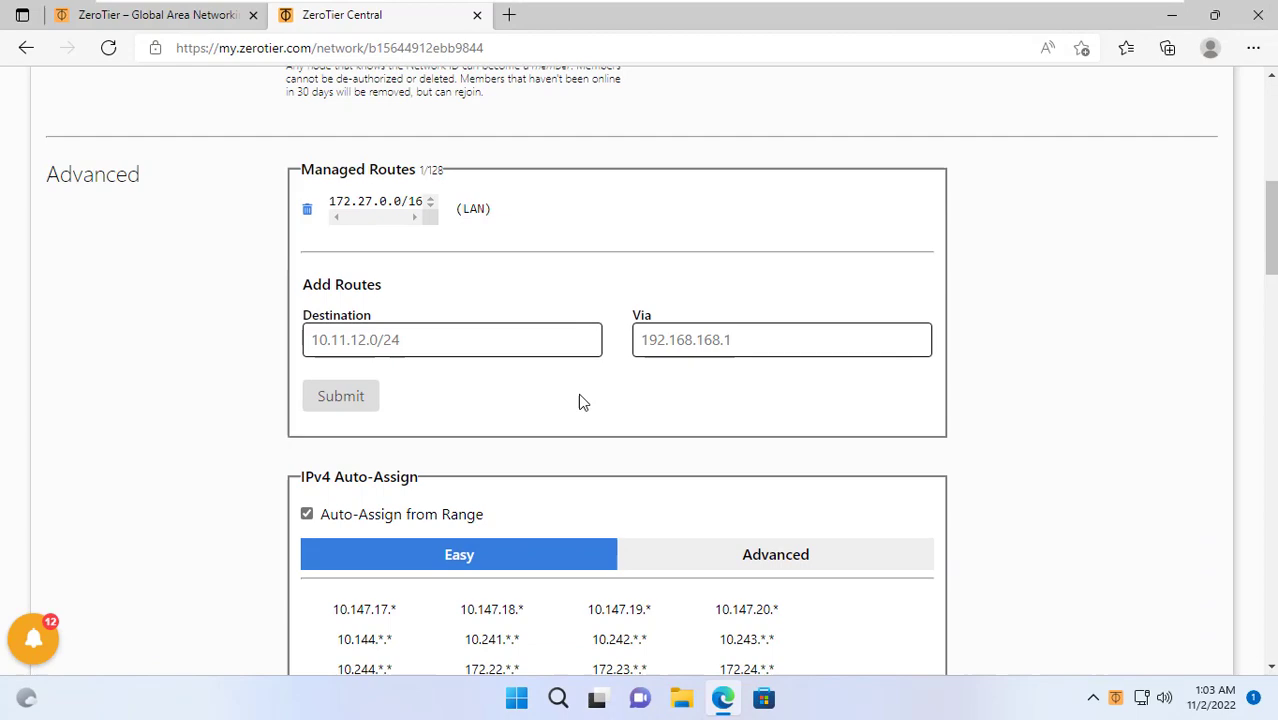
# Authorize member 8b366ac241 and name it Win10, confirming managed IP 172.27.101.131
pyautogui.scroll(-3)
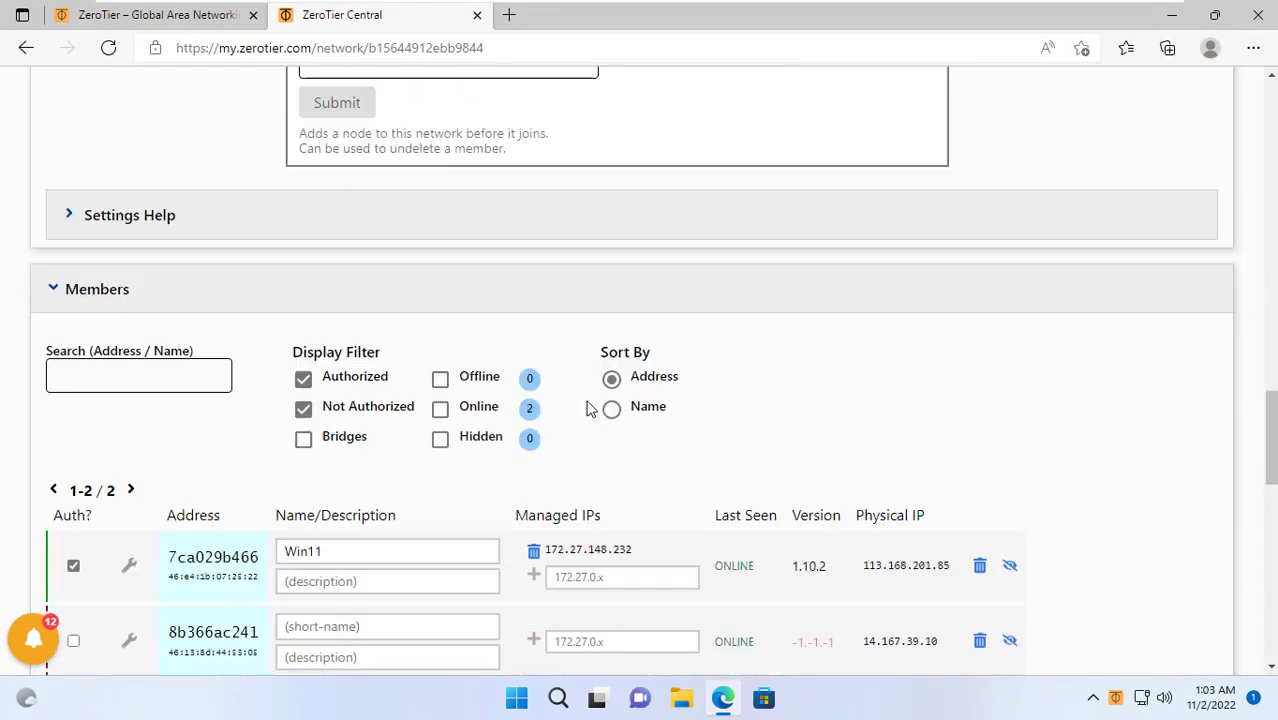
pyautogui.scroll(-3)
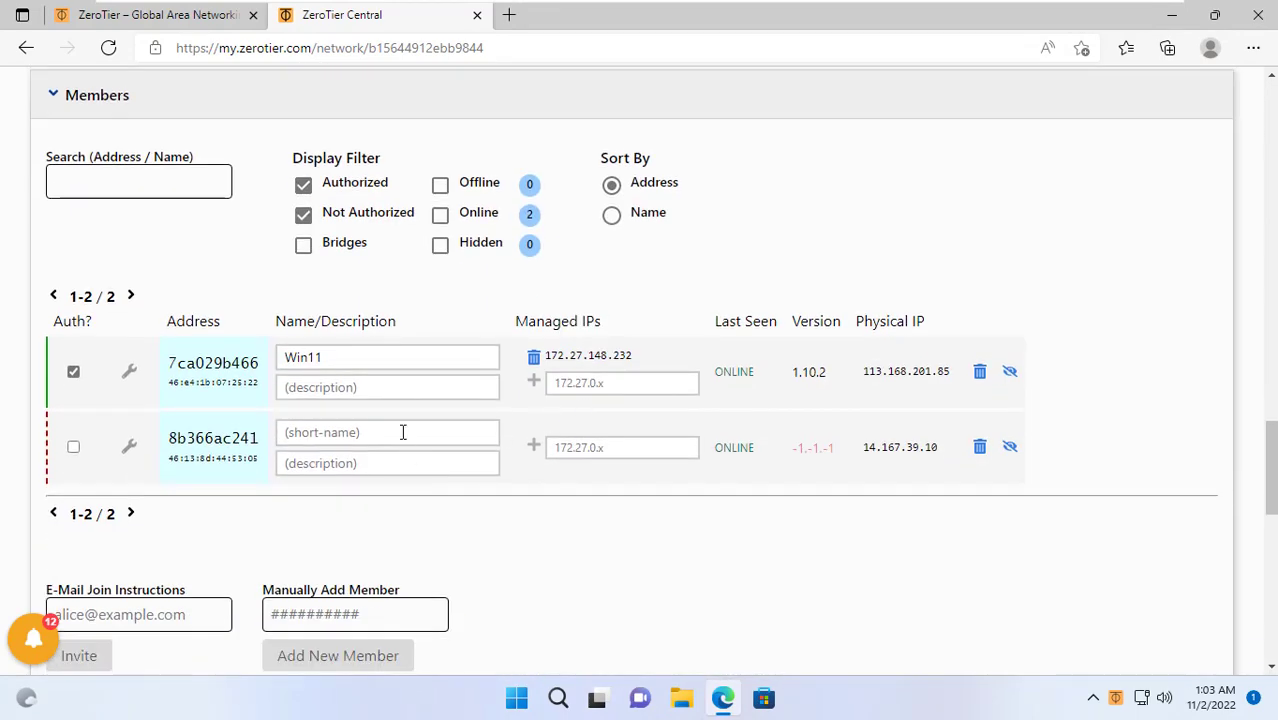
pyautogui.click(387, 432)
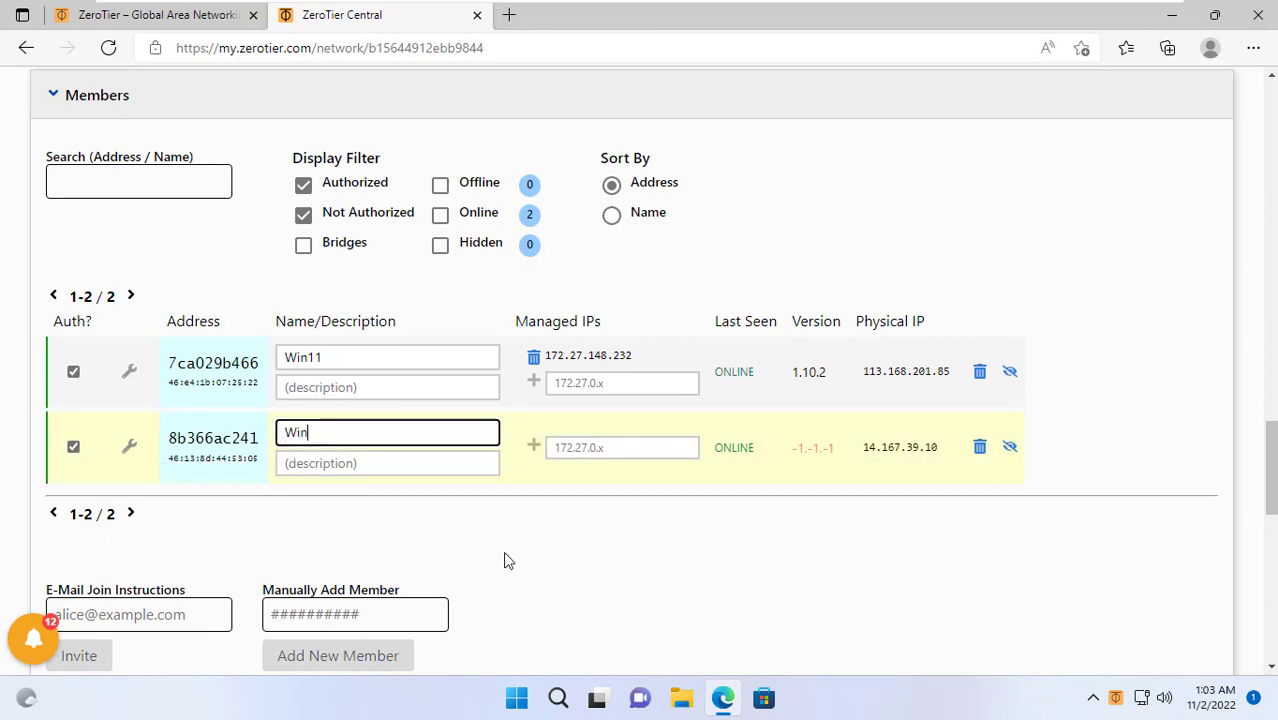
pyautogui.write('10')
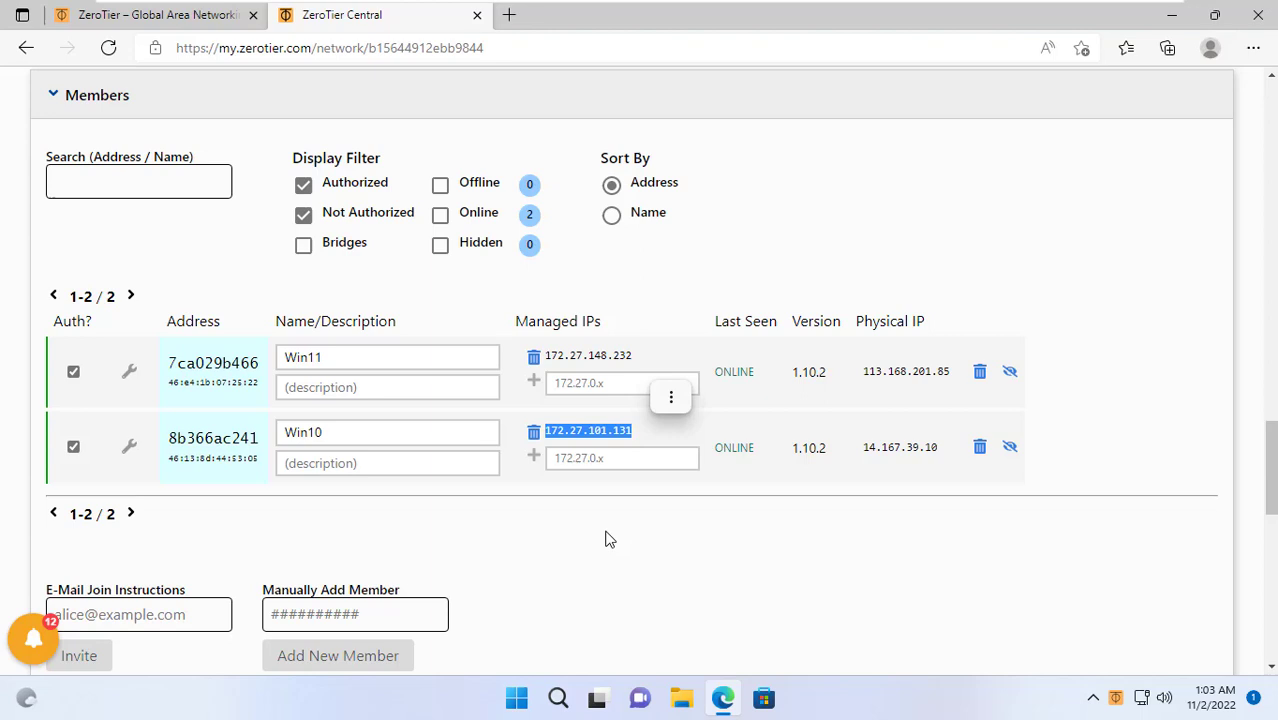
pyautogui.scroll(-3)
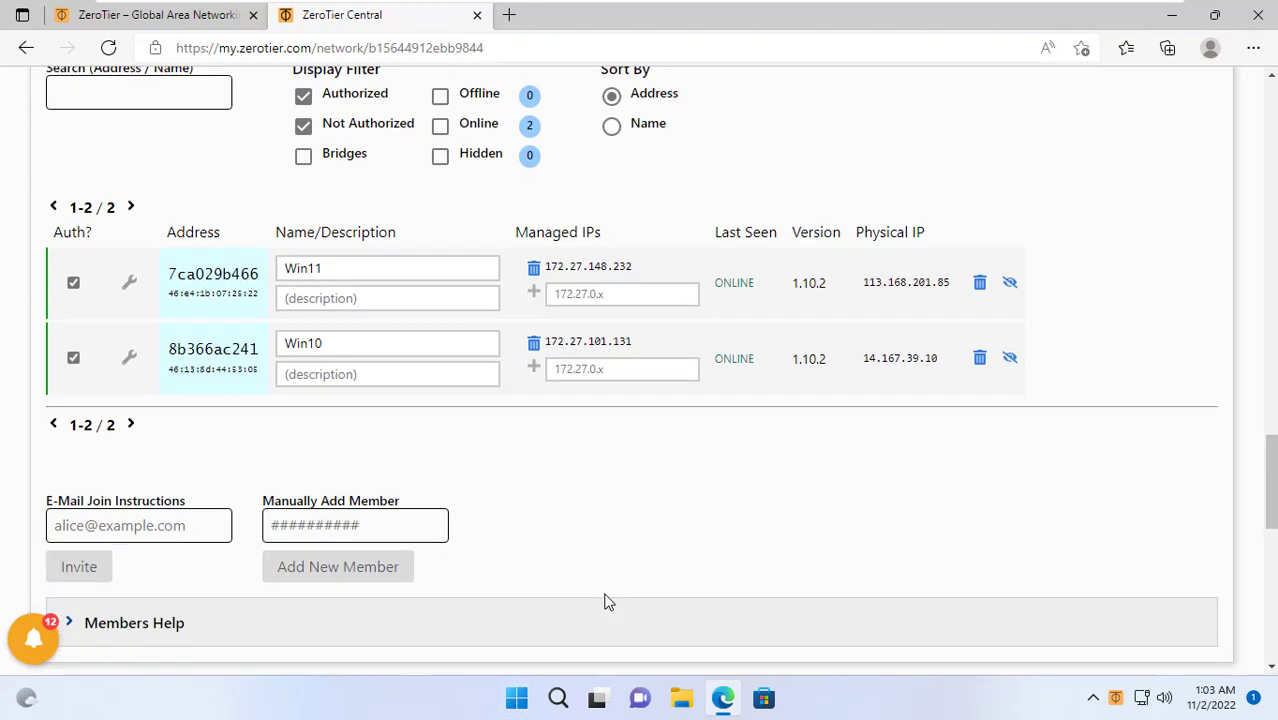
pyautogui.scroll(-3)
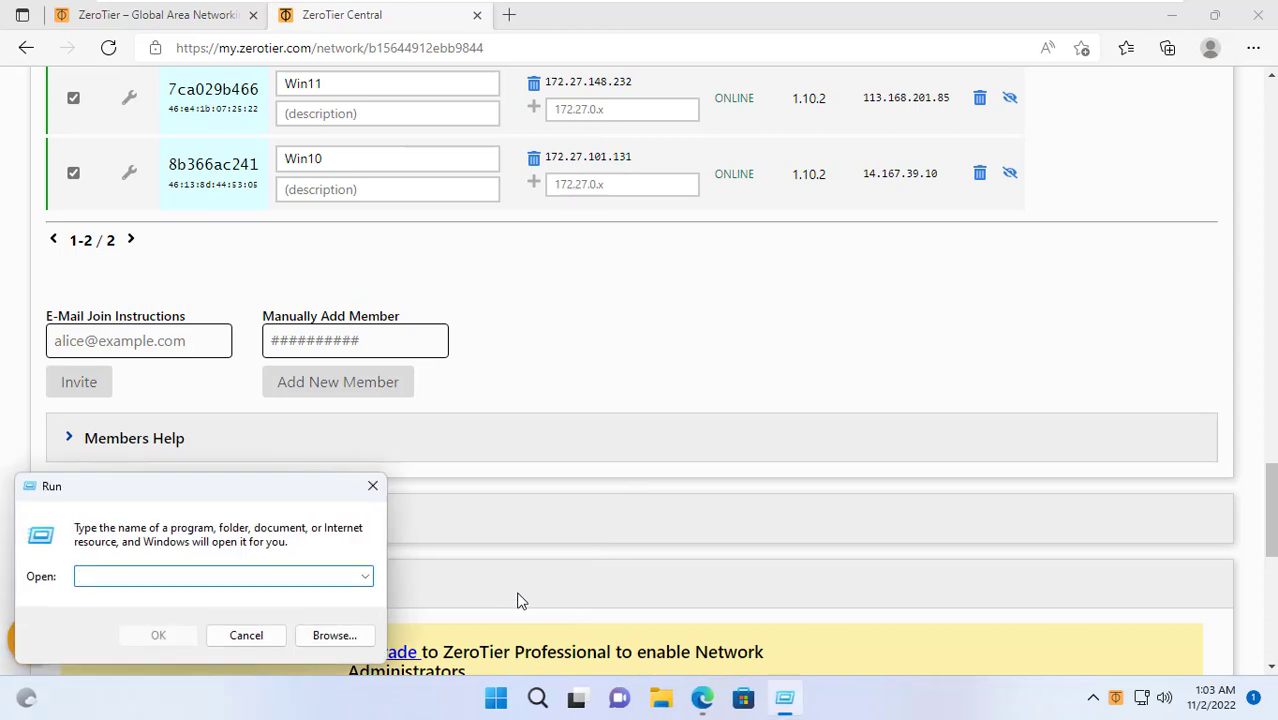
# Launch mstsc and copy Win10's managed IP from ZeroTier Central
pyautogui.write('mstsc')
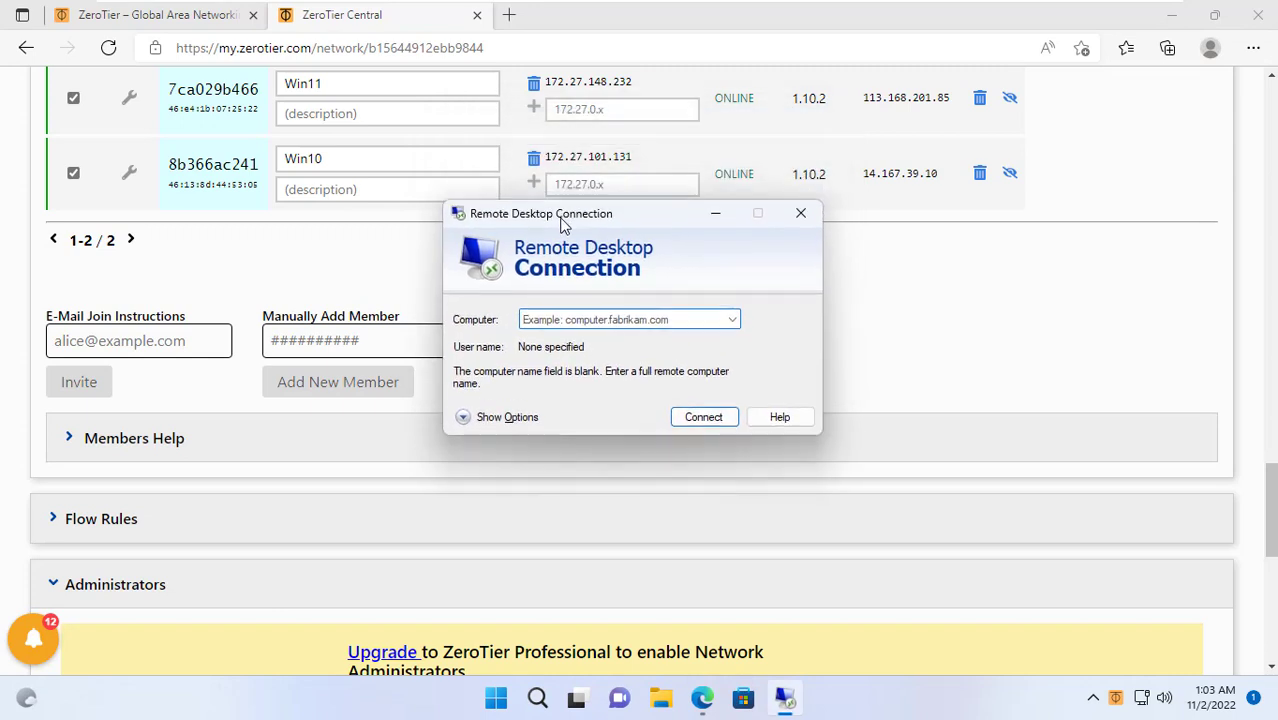
pyautogui.click(800, 213)
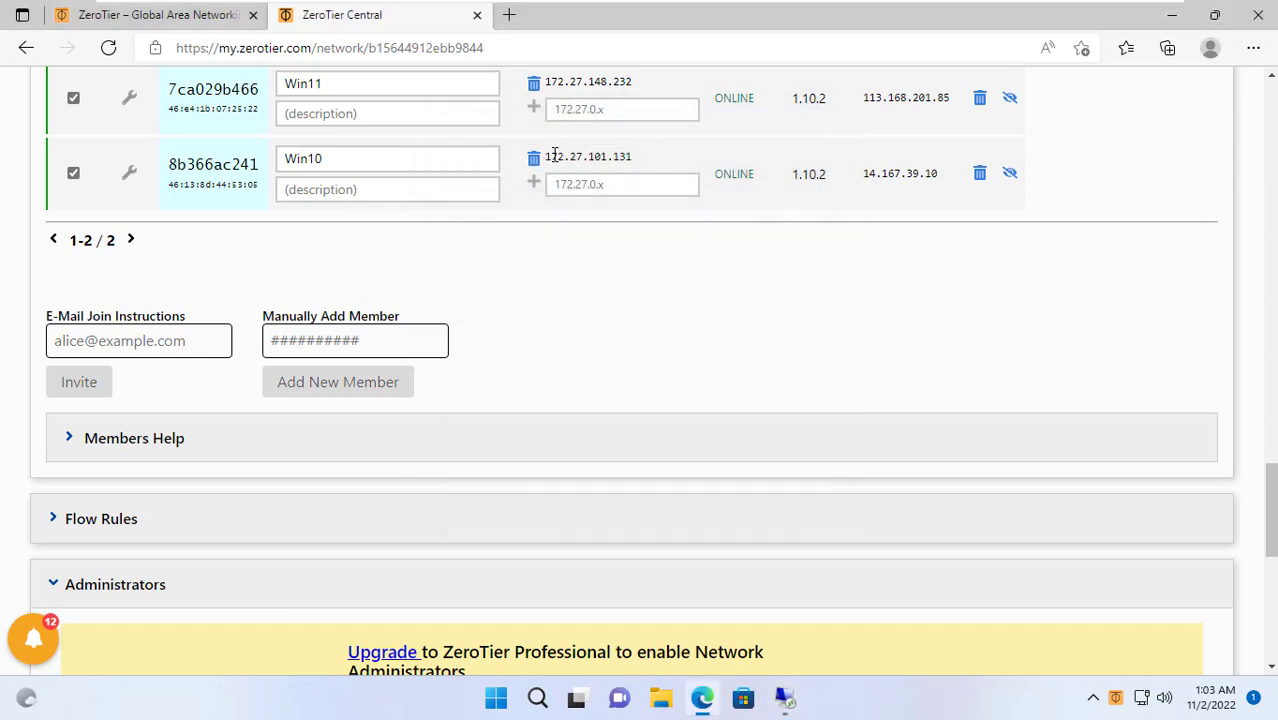
pyautogui.doubleClick(588, 156)
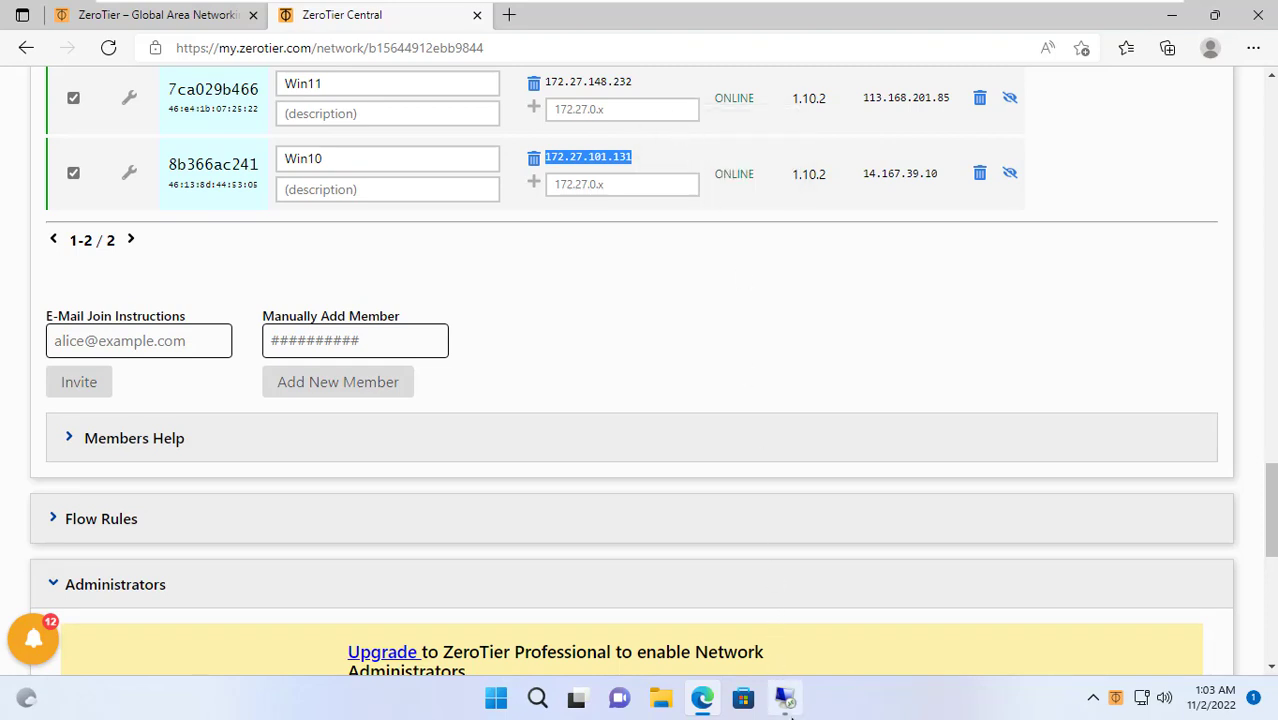
pyautogui.click(785, 697)
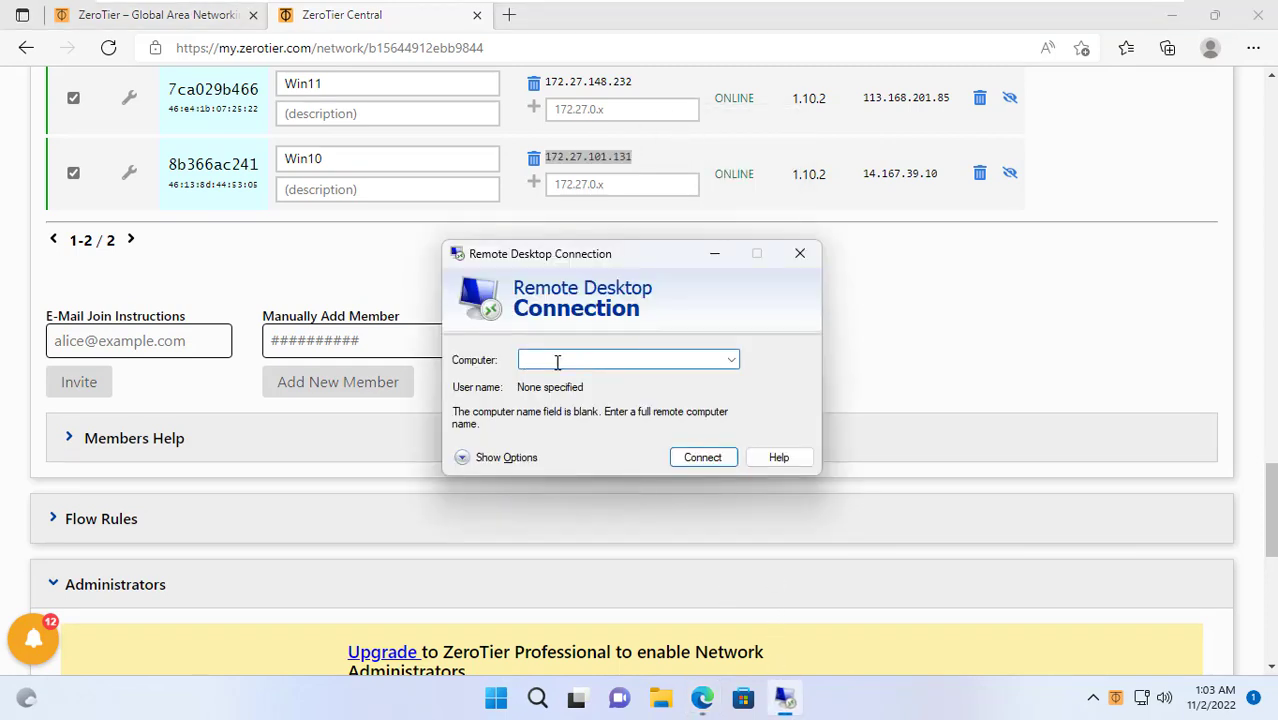
# Connect to 172.27.101.131, sign in, and accept the certificate warning
pyautogui.write('172.27.101.131')
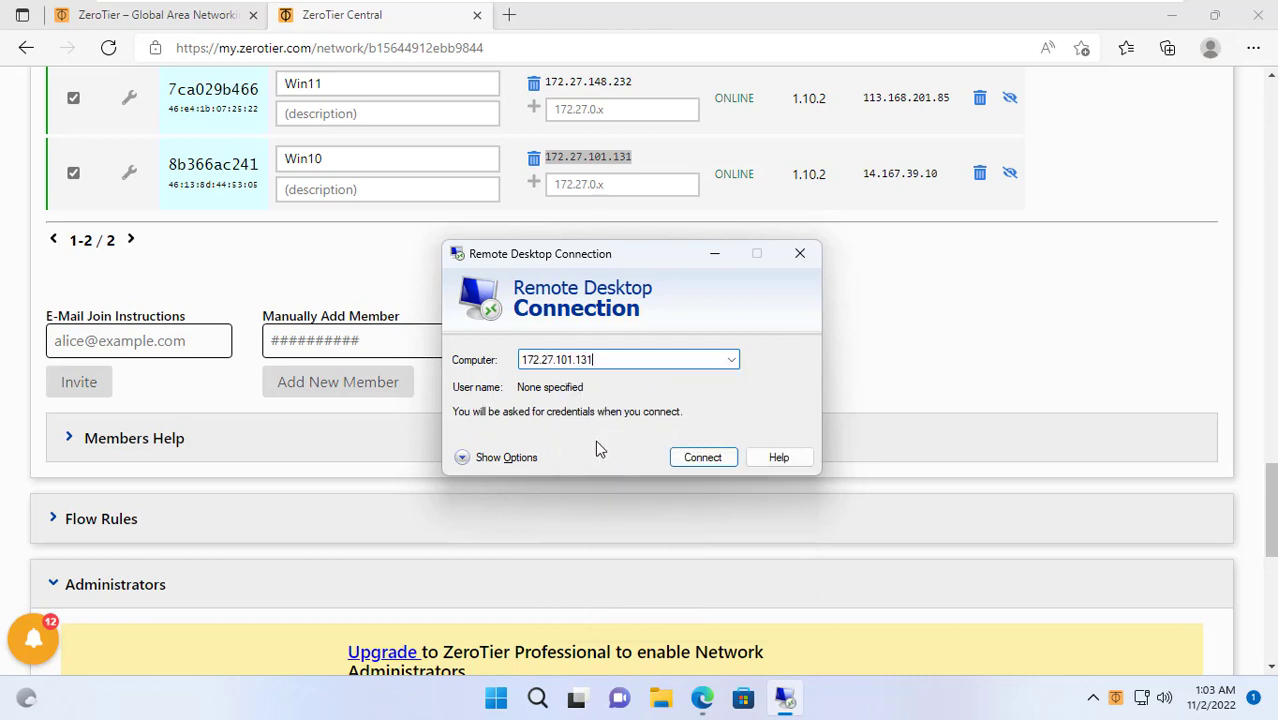
pyautogui.click(702, 457)
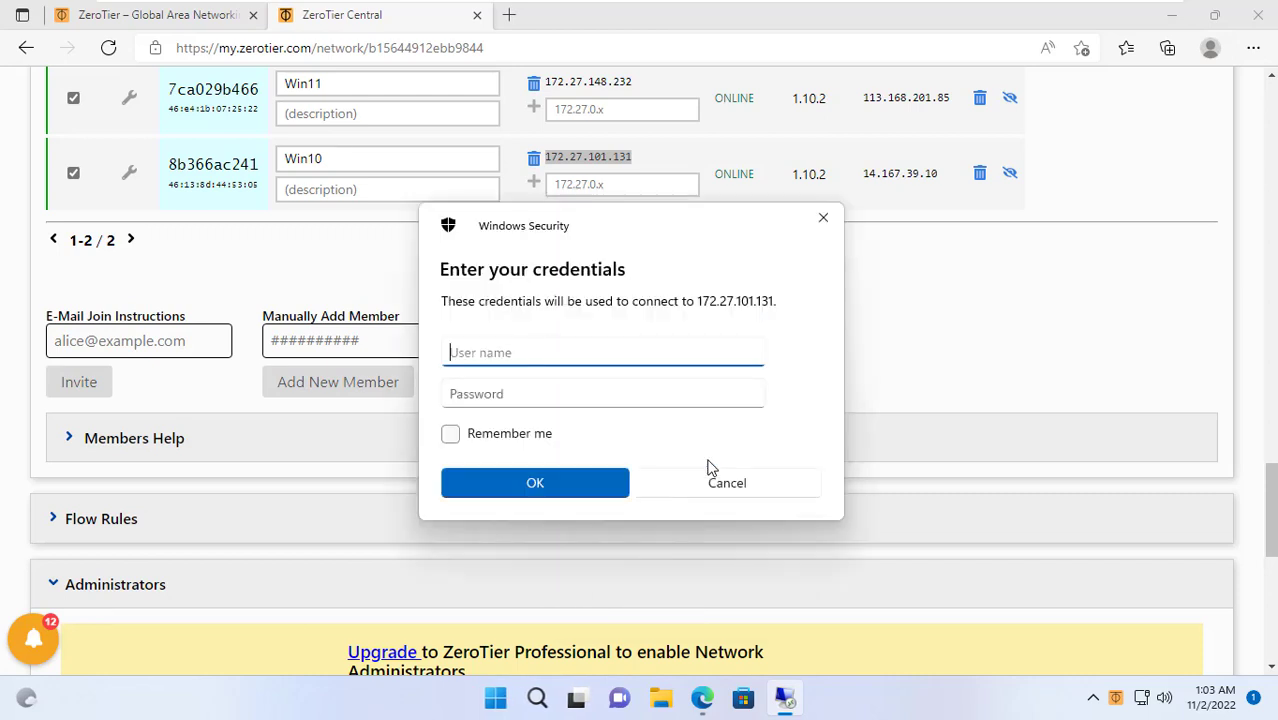
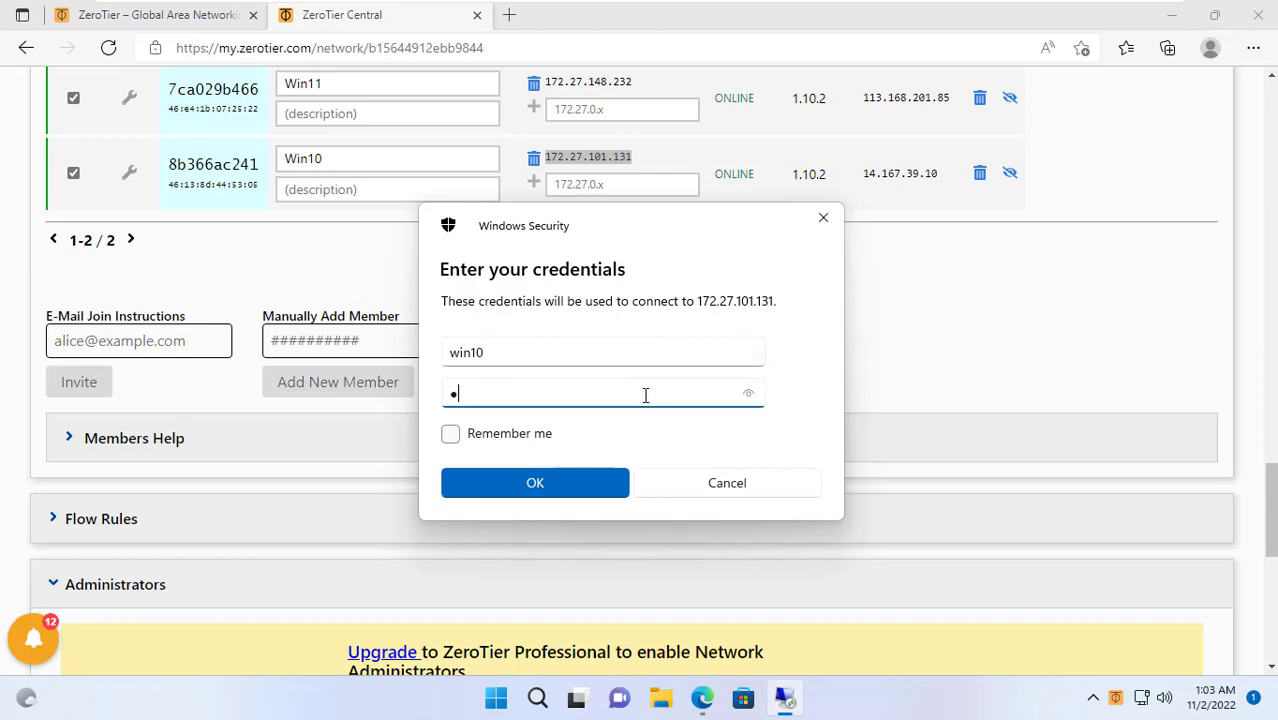
pyautogui.click(535, 482)
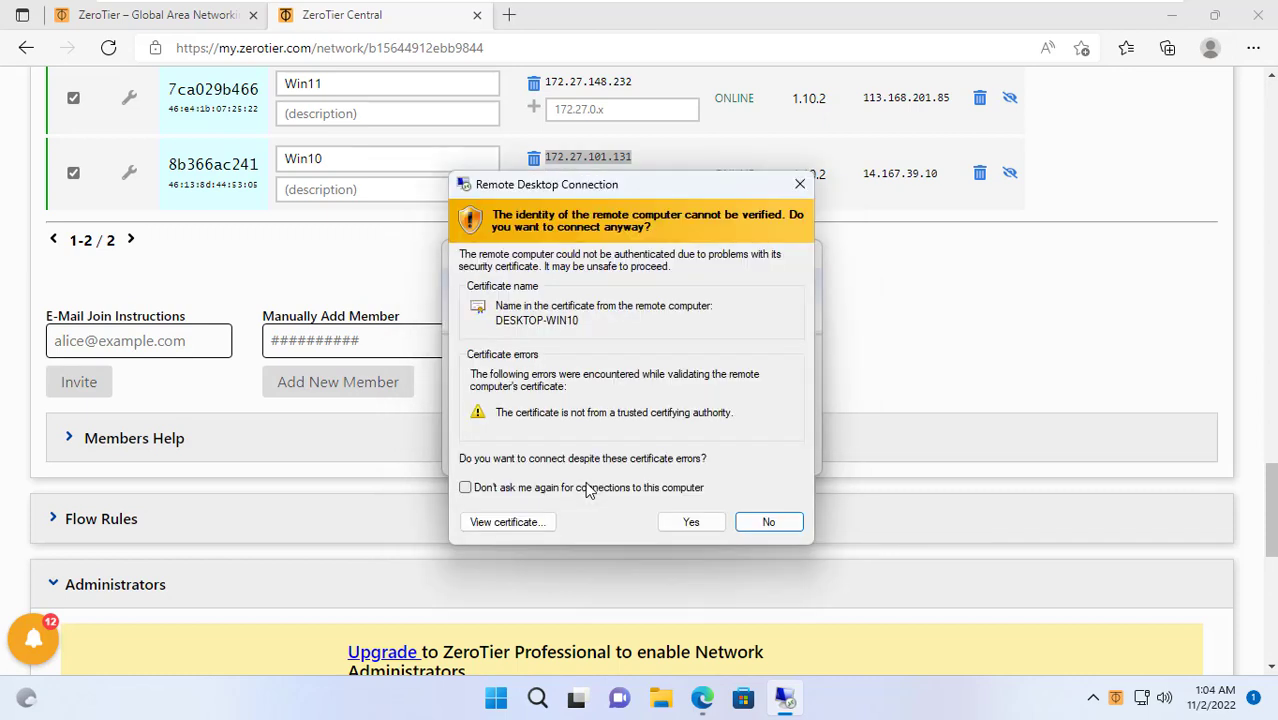
pyautogui.click(691, 521)
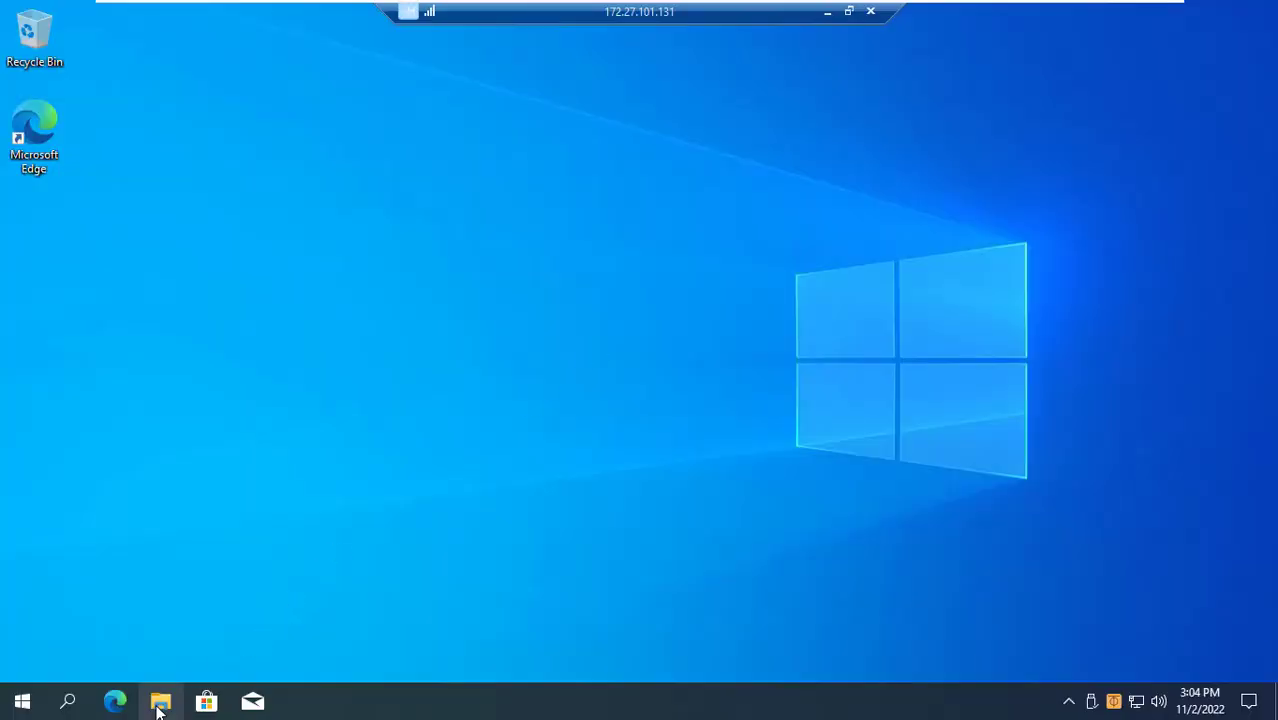
# On the remote Win10 PC, add a new folder to Local Disk (C:) via File Explorer
pyautogui.click(160, 700)
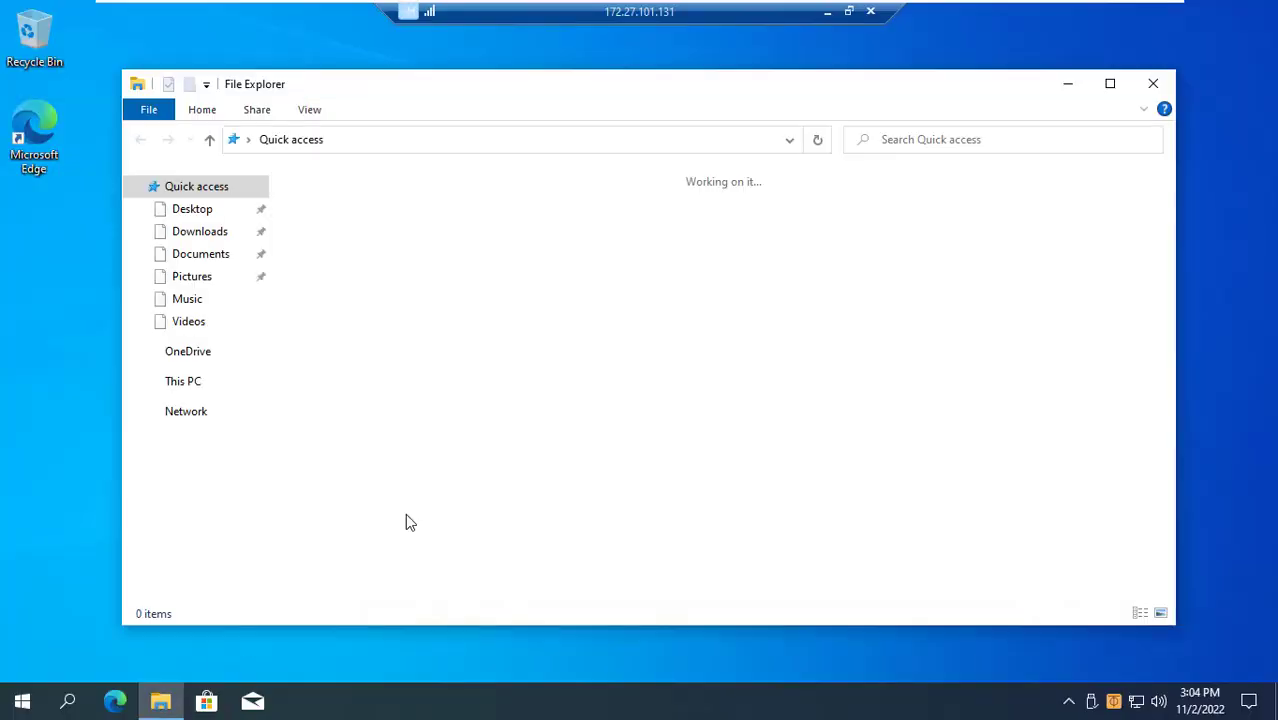
pyautogui.click(183, 381)
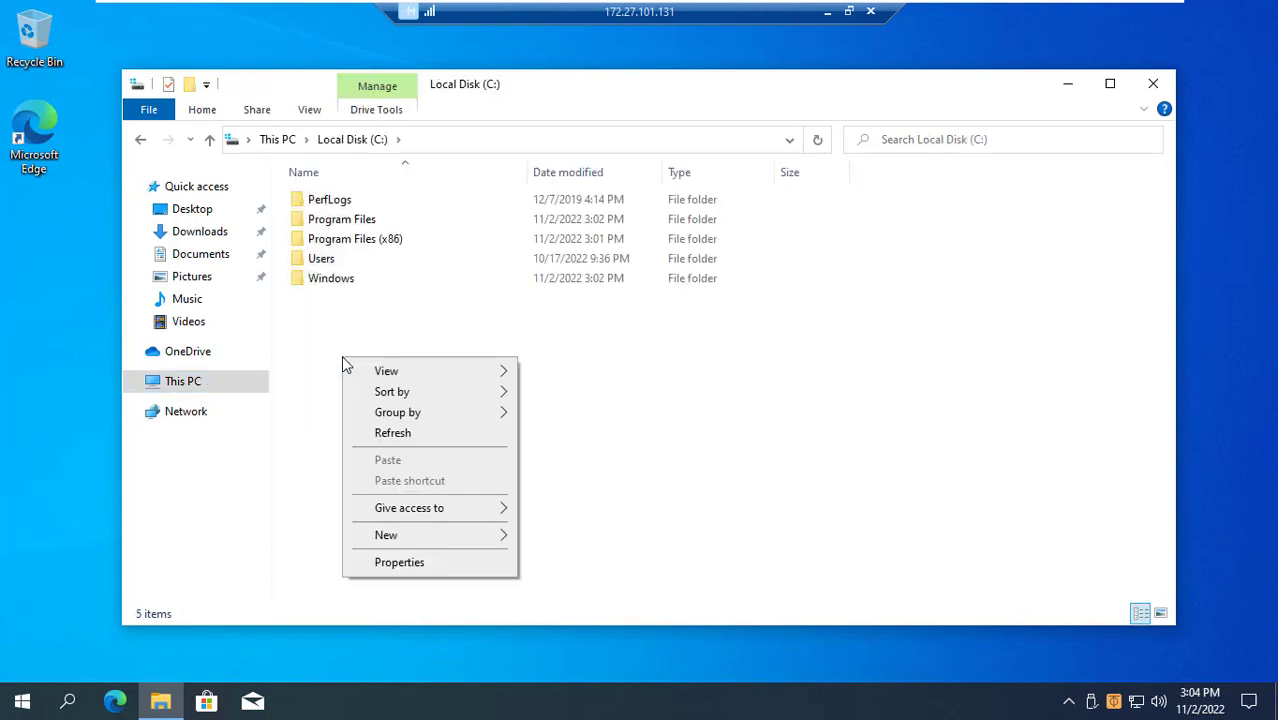
pyautogui.click(386, 534)
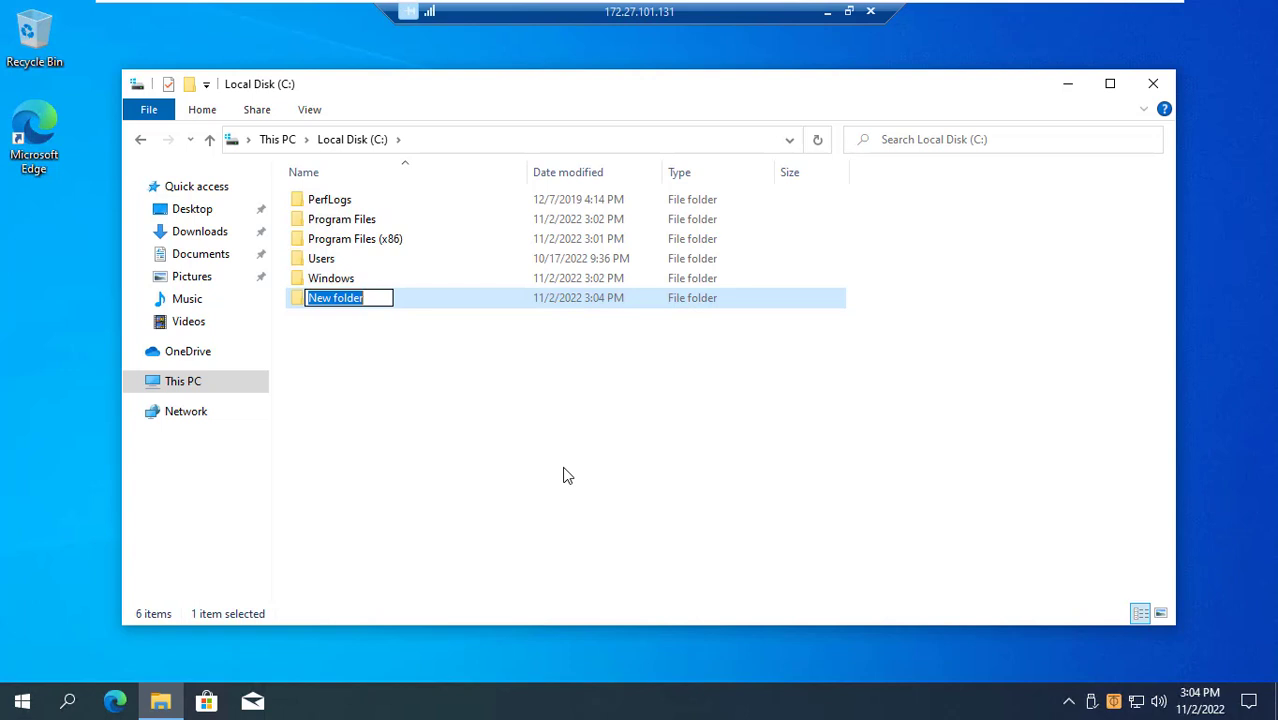